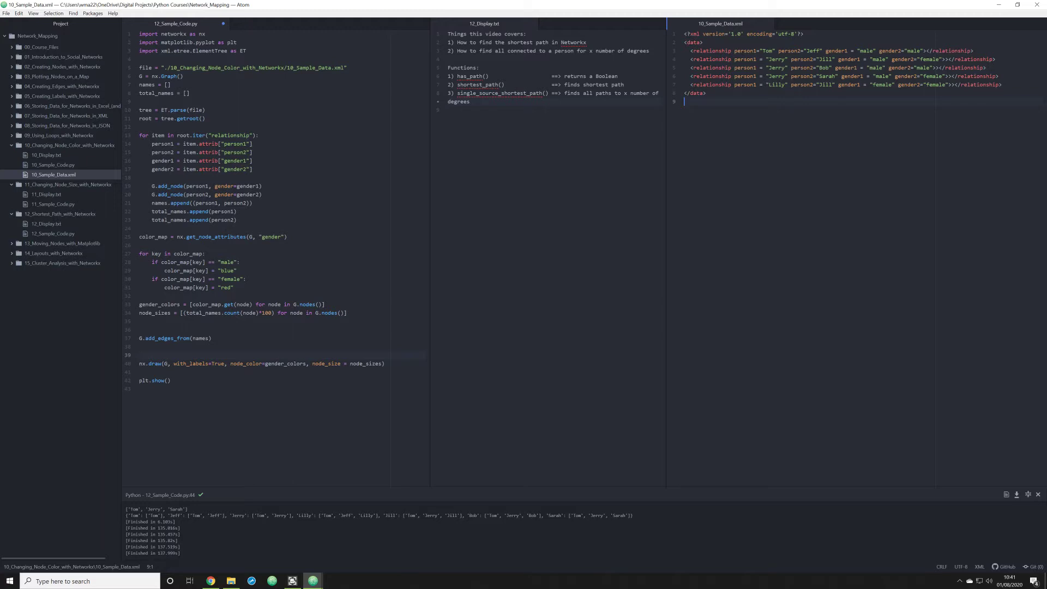
Run 12_Sample_Code.py and move the Figure 1 network plot toward the screen centre
{"action": "left_click", "coordinate": [53, 233]}
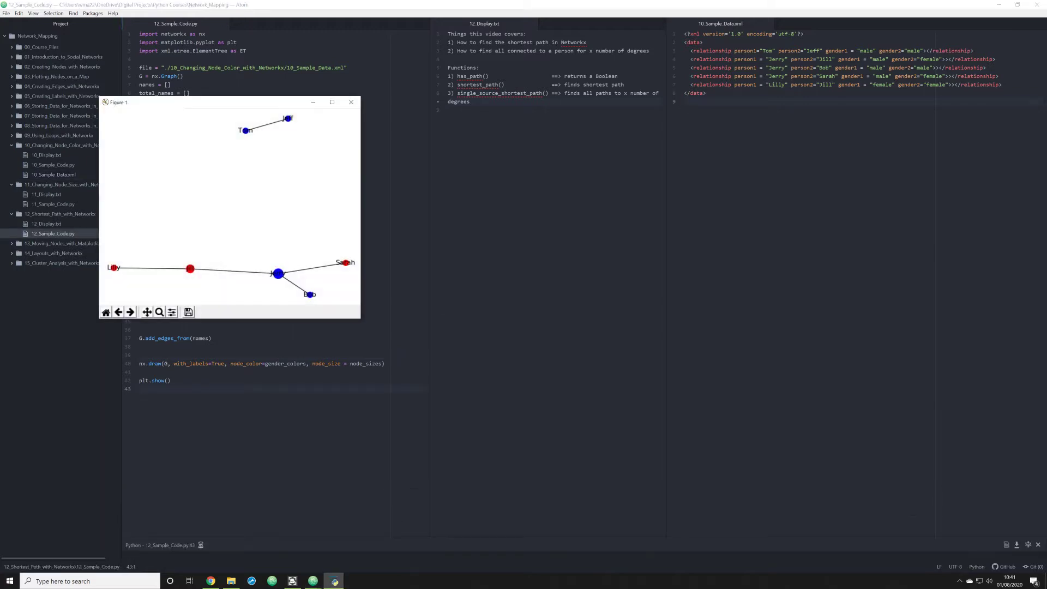
{"action": "left_click_drag", "start_coordinate": [118, 102], "coordinate": [530, 158]}
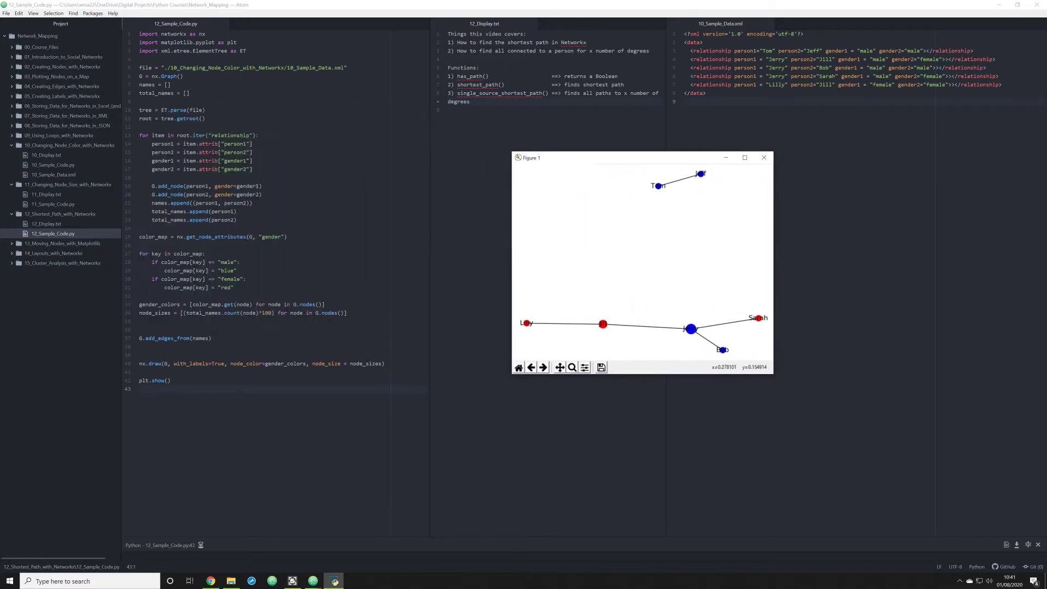
{"action": "mouse_move", "coordinate": [687, 232]}
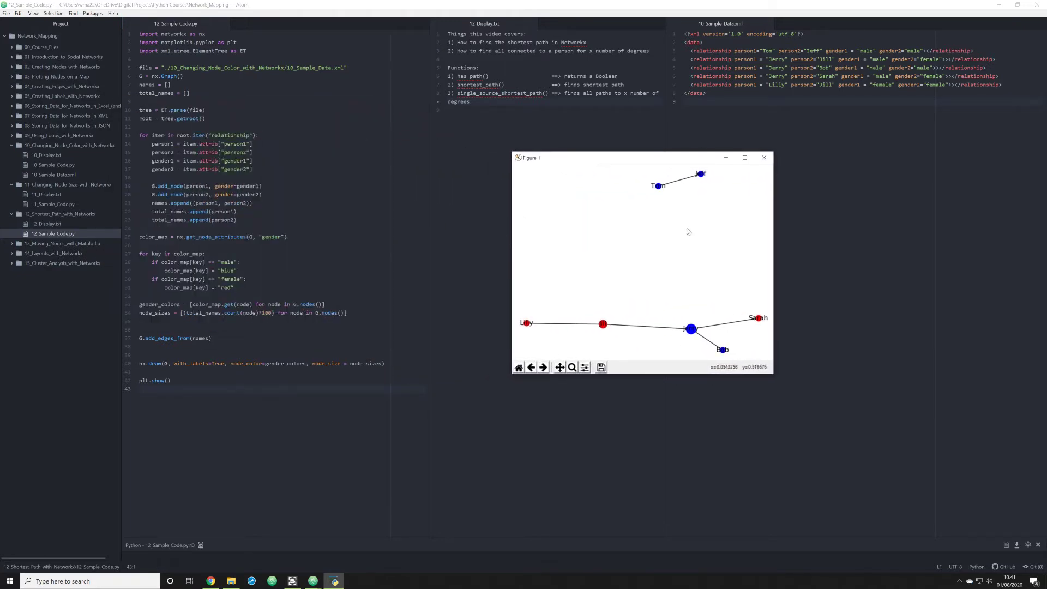
{"action": "mouse_move", "coordinate": [675, 219]}
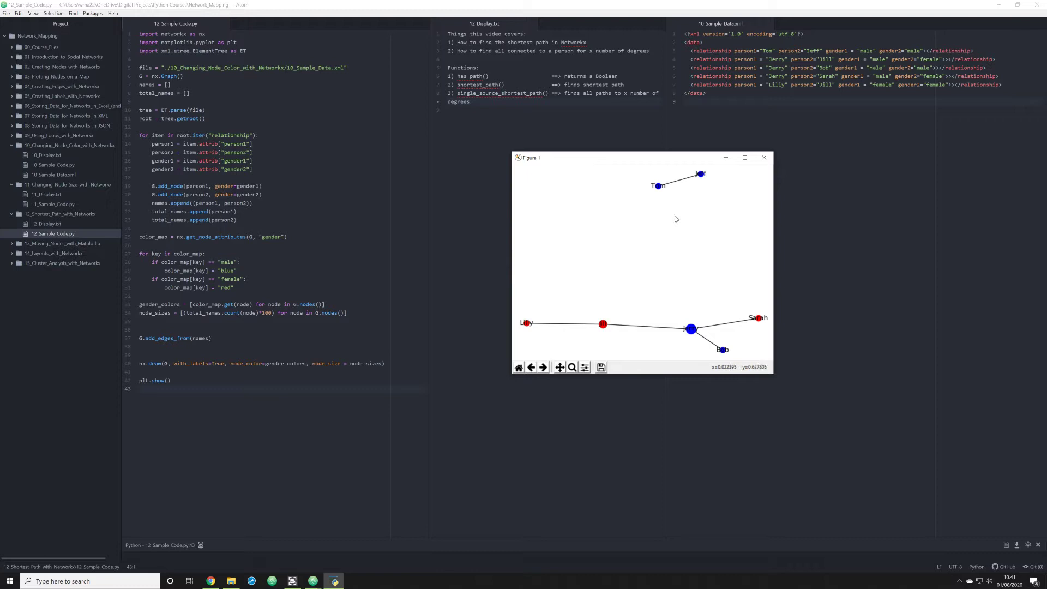
{"action": "mouse_move", "coordinate": [710, 173]}
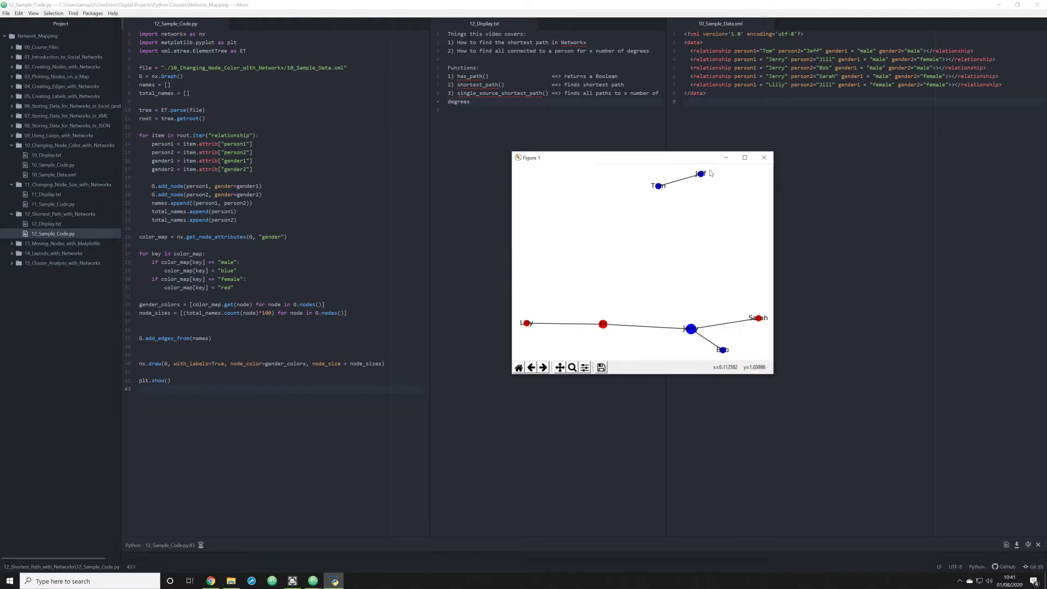
{"action": "mouse_move", "coordinate": [675, 167]}
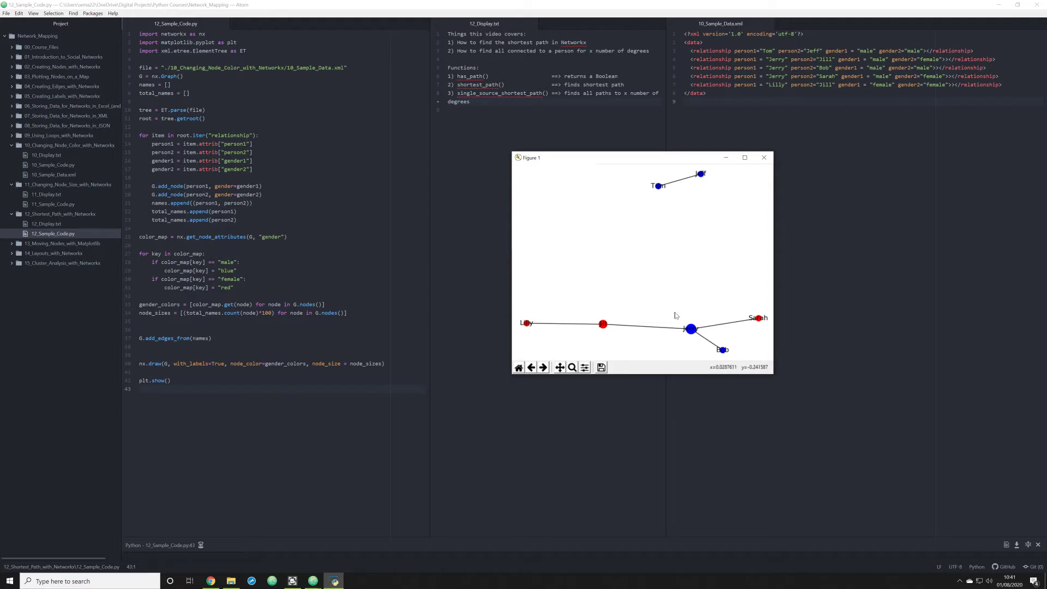
{"action": "mouse_move", "coordinate": [757, 336]}
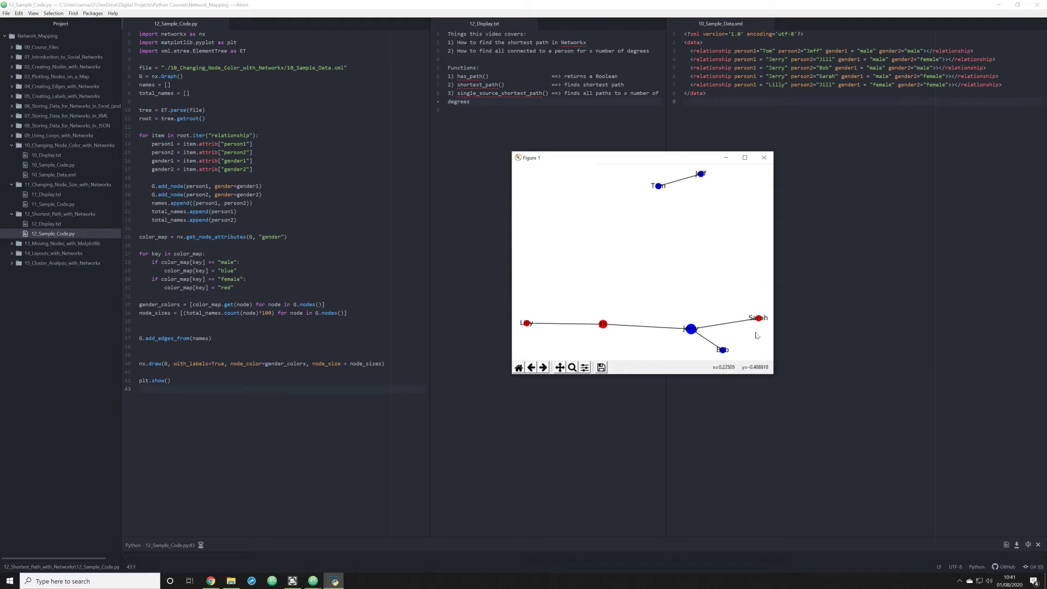
{"action": "mouse_move", "coordinate": [713, 332]}
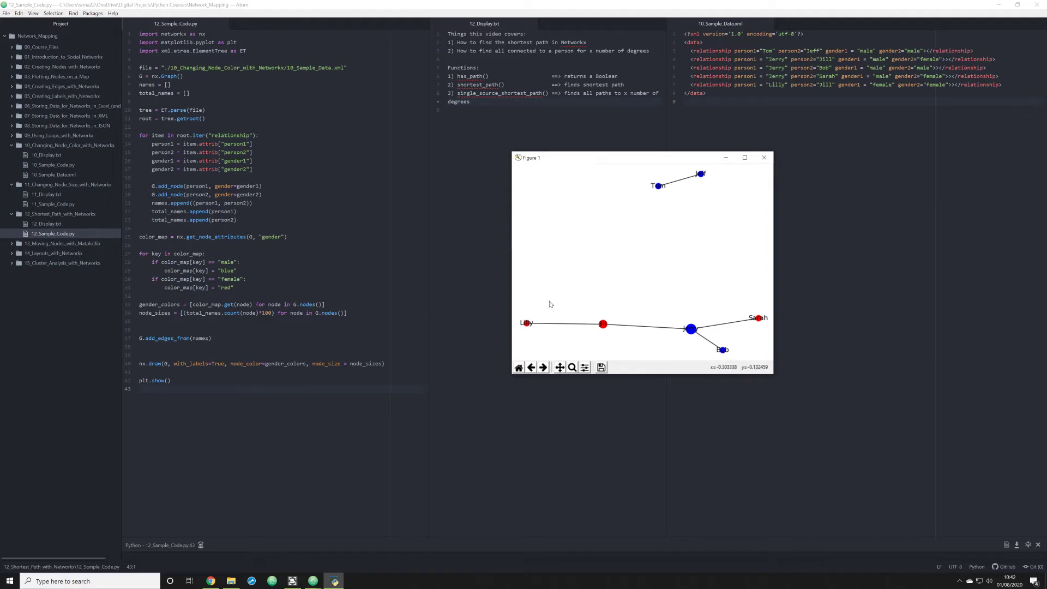
{"action": "mouse_move", "coordinate": [568, 295]}
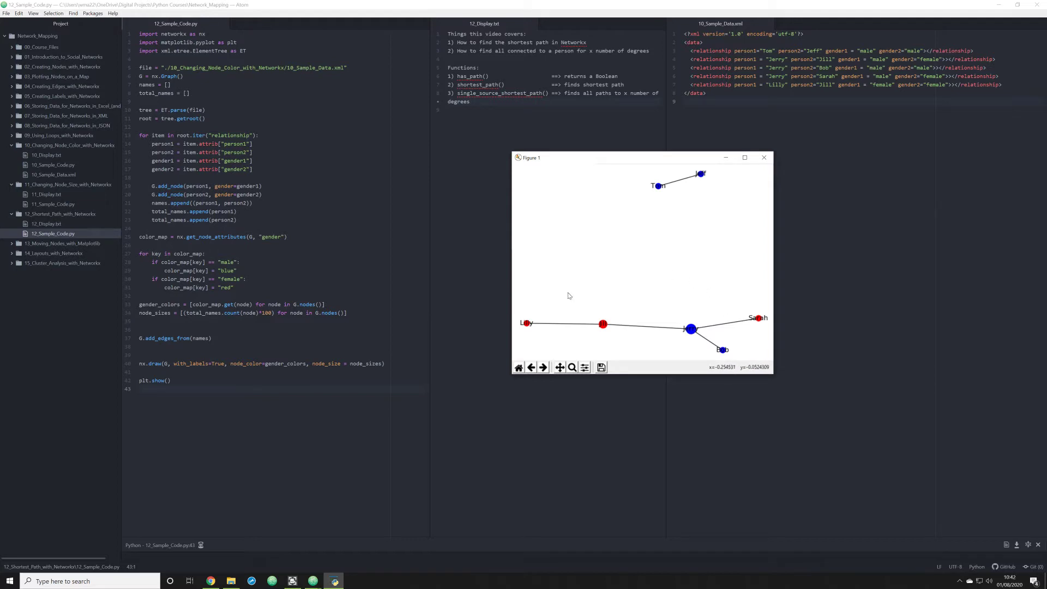
{"action": "mouse_move", "coordinate": [614, 296]}
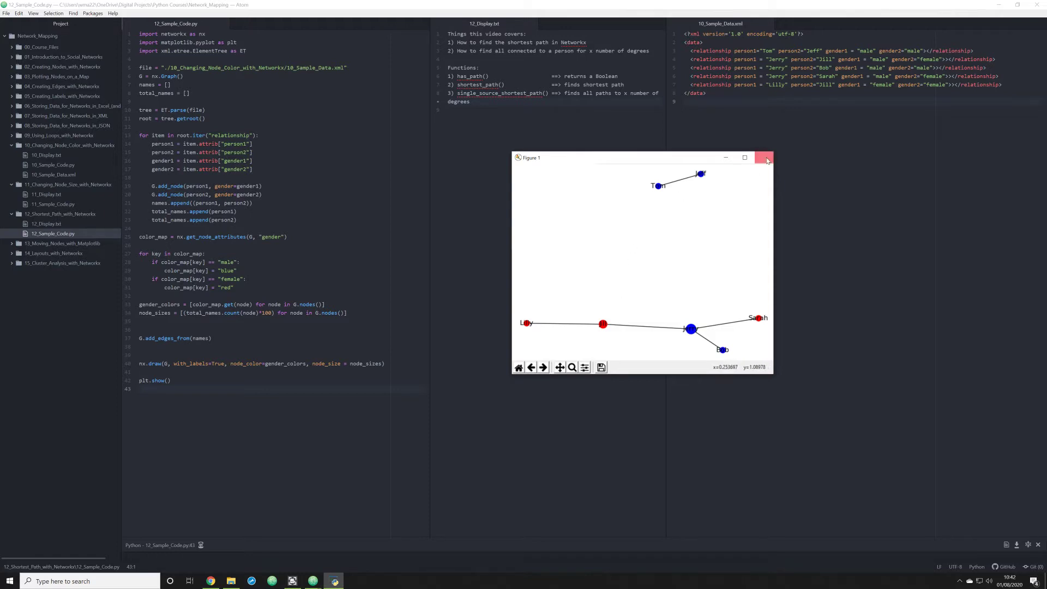
Close the plot and write print(nx.has_path(G, "Tom", "Jeff")) on line 39
{"action": "left_click", "coordinate": [766, 158]}
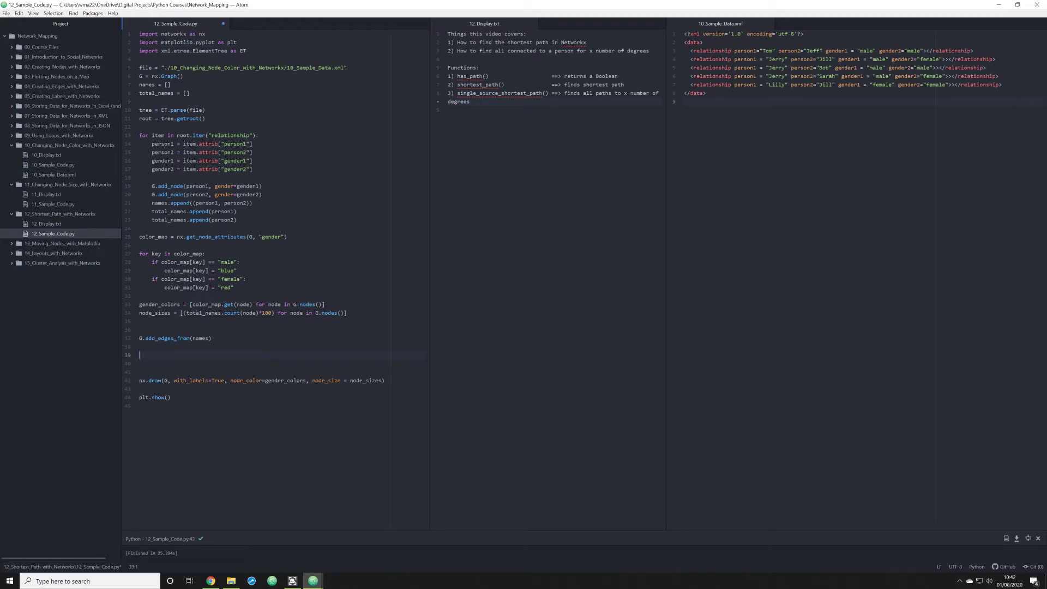
{"action": "type", "text": "print"}
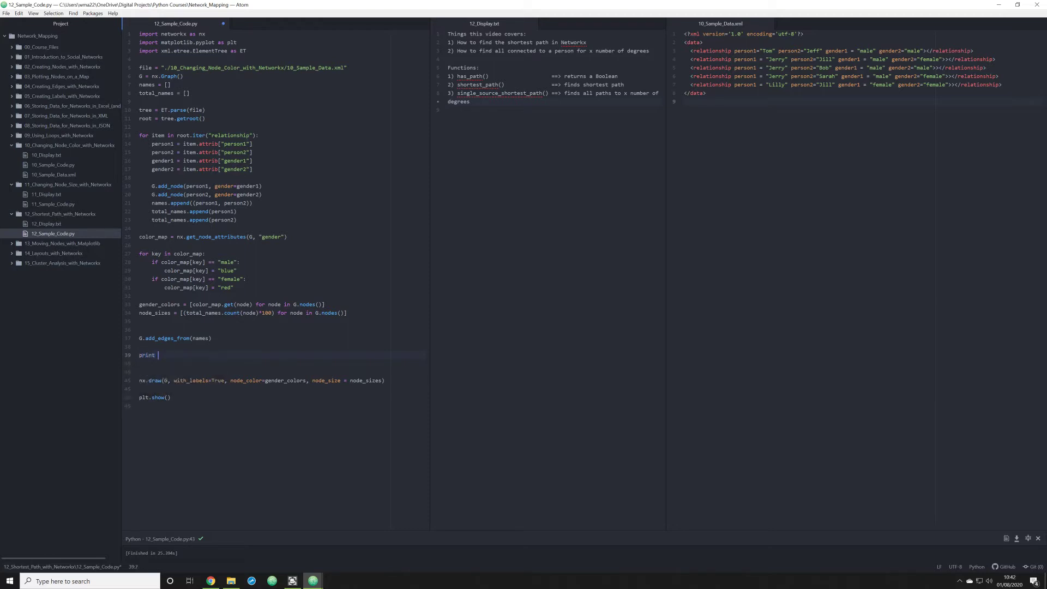
{"action": "type", "text": "(nx.has_path("}
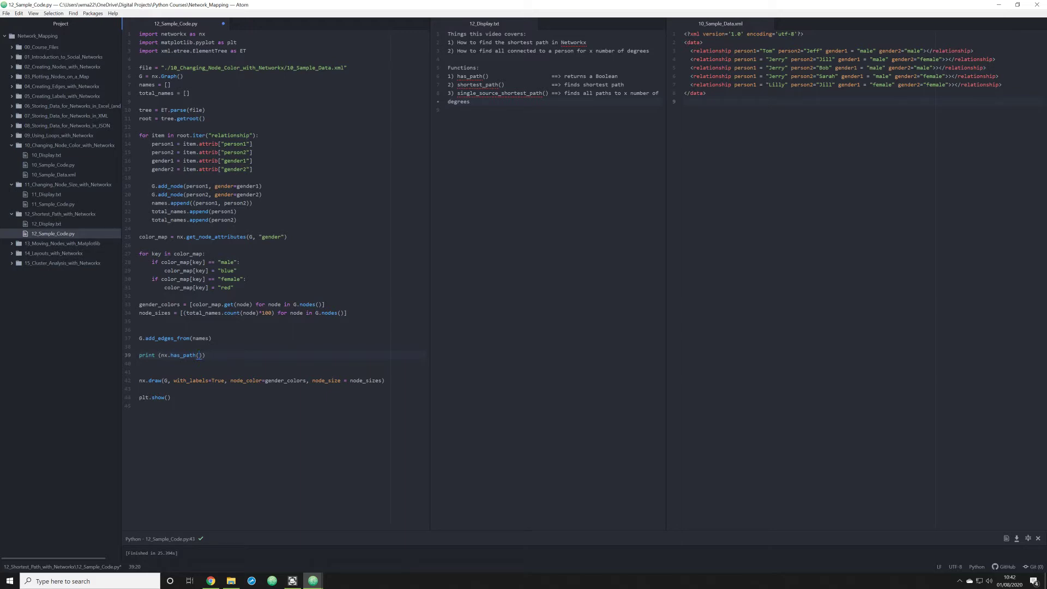
{"action": "type", "text": "G, \"\""}
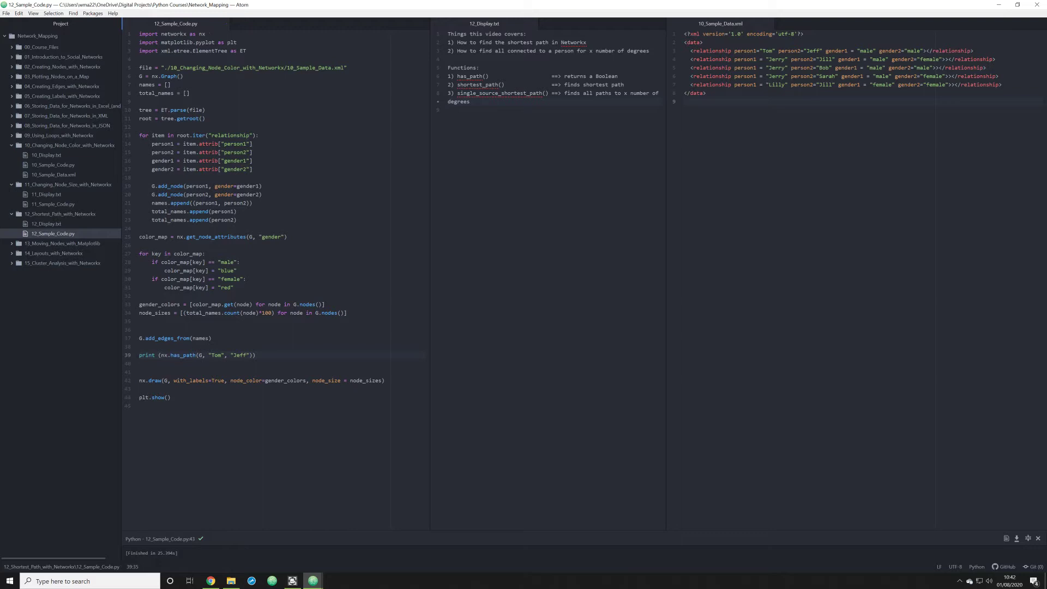
{"action": "left_click", "coordinate": [199, 355]}
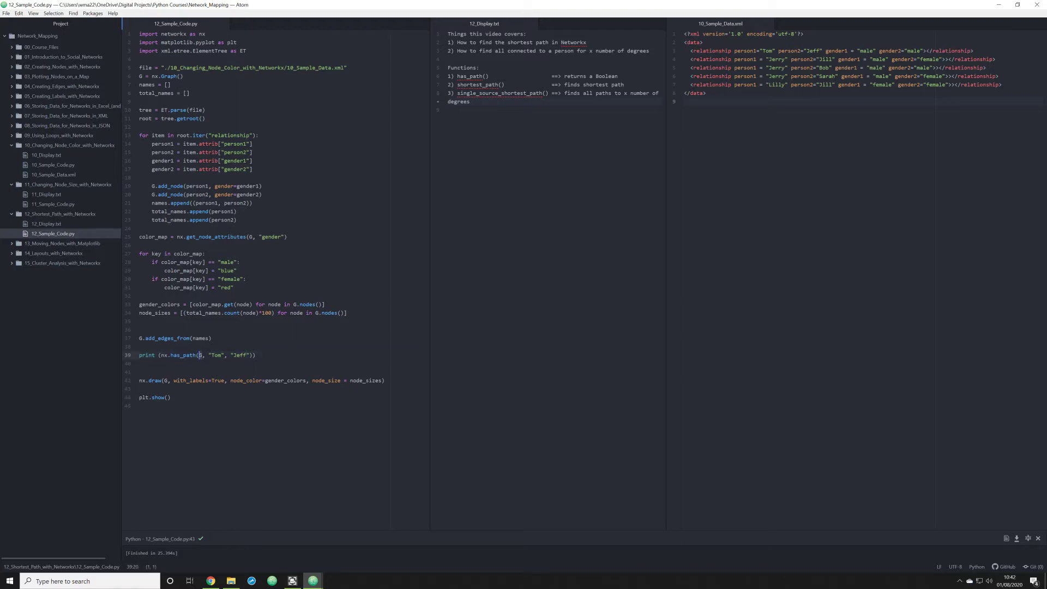
{"action": "double_click", "coordinate": [215, 354]}
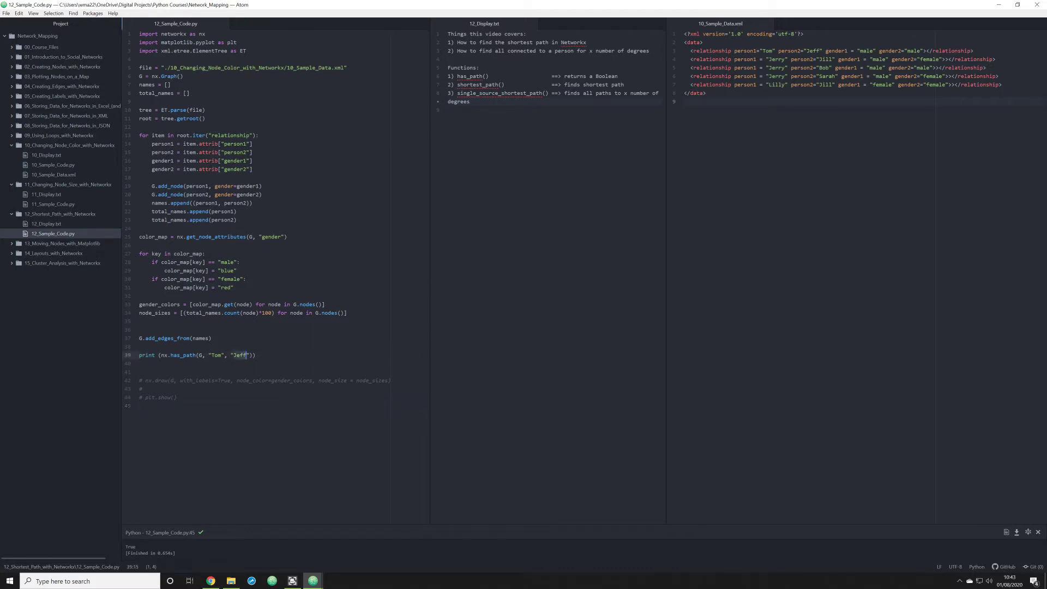
Change the has_path target from Jeff to Lilly and restore the drawing lines
{"action": "type", "text": "Lilly"}
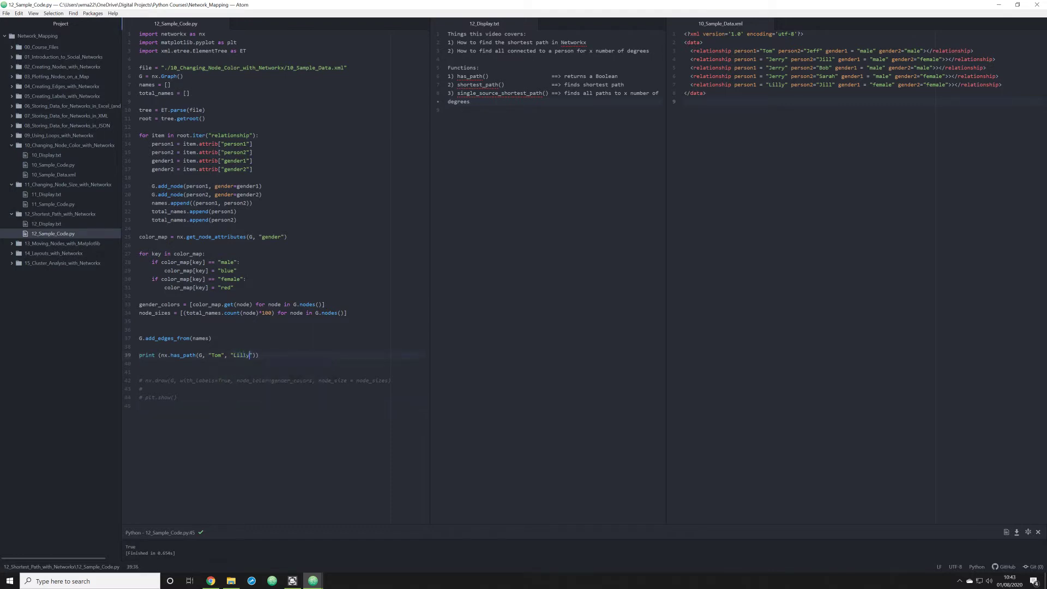
{"action": "left_click", "coordinate": [139, 406]}
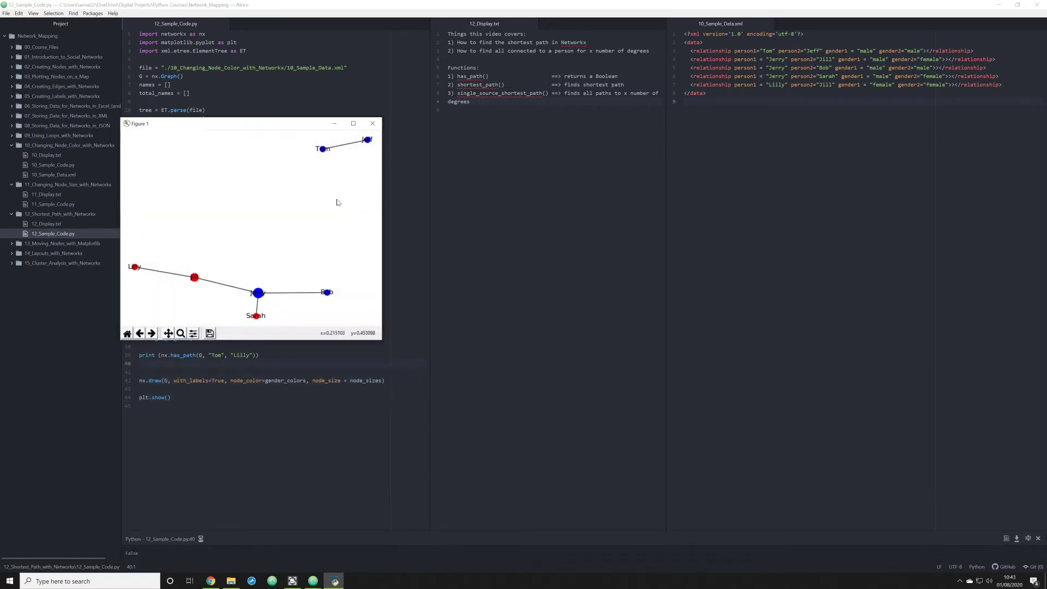
{"action": "mouse_move", "coordinate": [313, 232]}
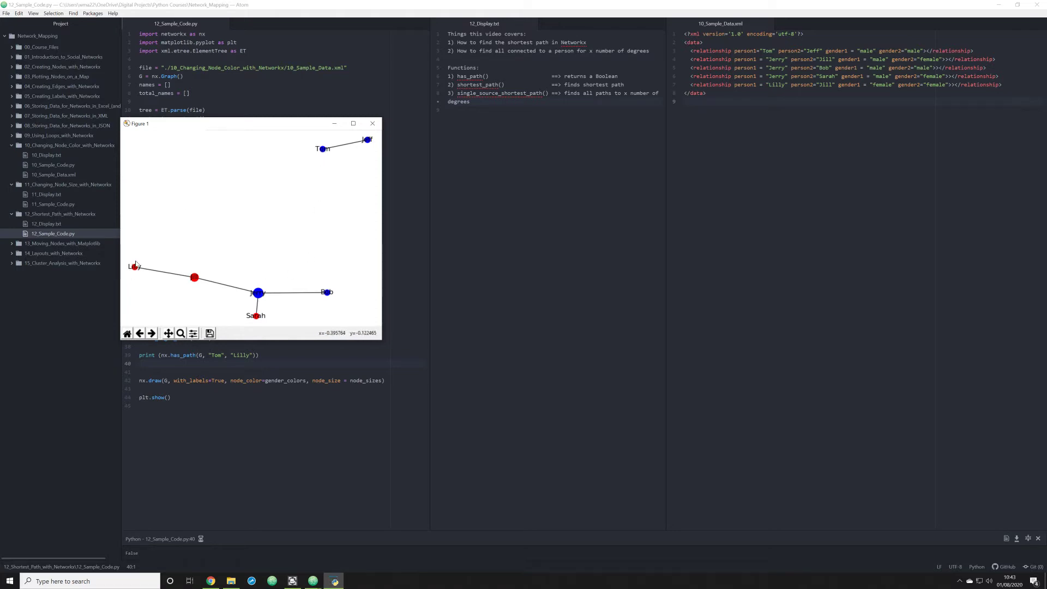
{"action": "mouse_move", "coordinate": [324, 160]}
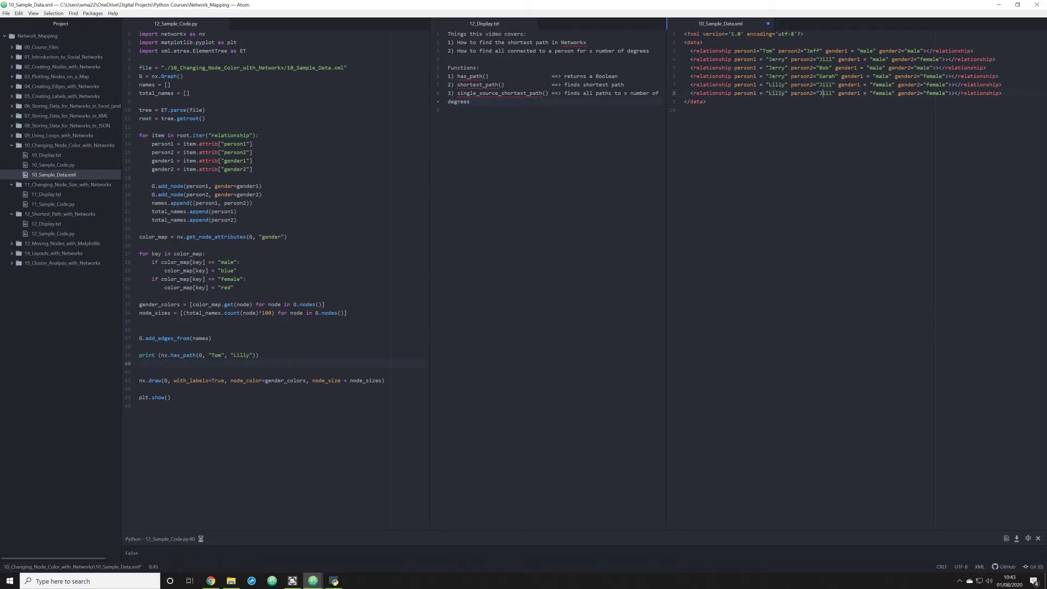
Set Lilly's person2 to "Jeff" in 10_Sample_Data.xml
{"action": "type", "text": "Jeff"}
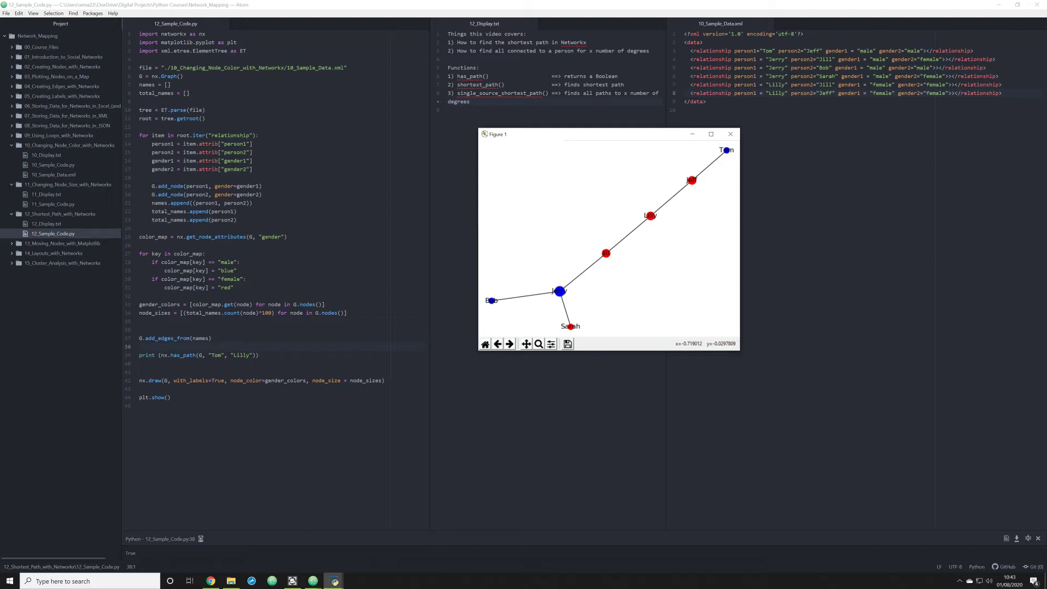
{"action": "mouse_move", "coordinate": [703, 172]}
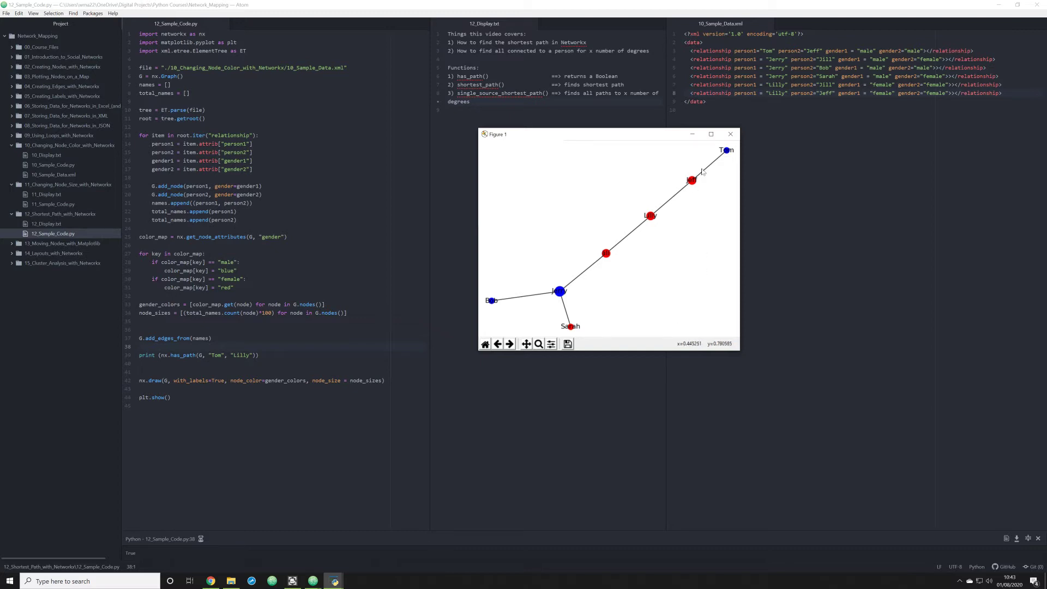
{"action": "mouse_move", "coordinate": [648, 181]}
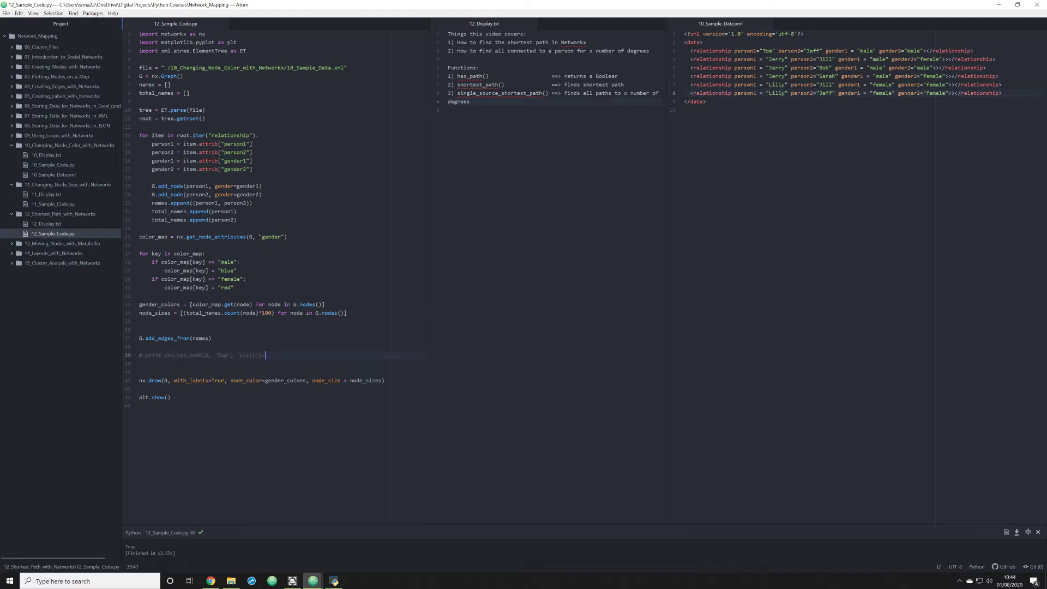
Write print(nx.shortest_path(G, "Tom", "Jeff")) on a new line below the commented check
{"action": "key", "text": "enter"}
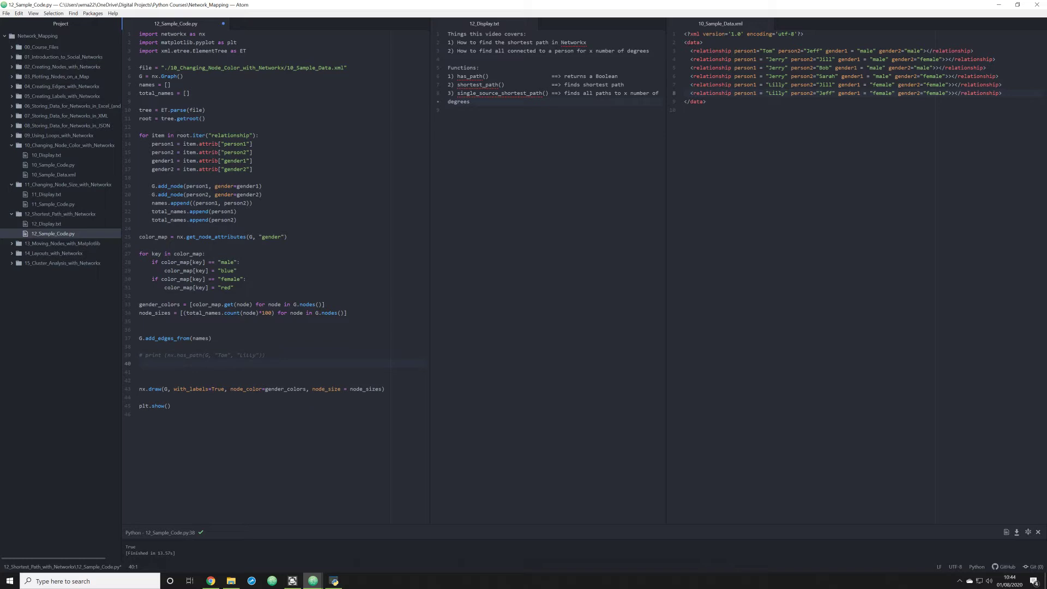
{"action": "left_click", "coordinate": [141, 363]}
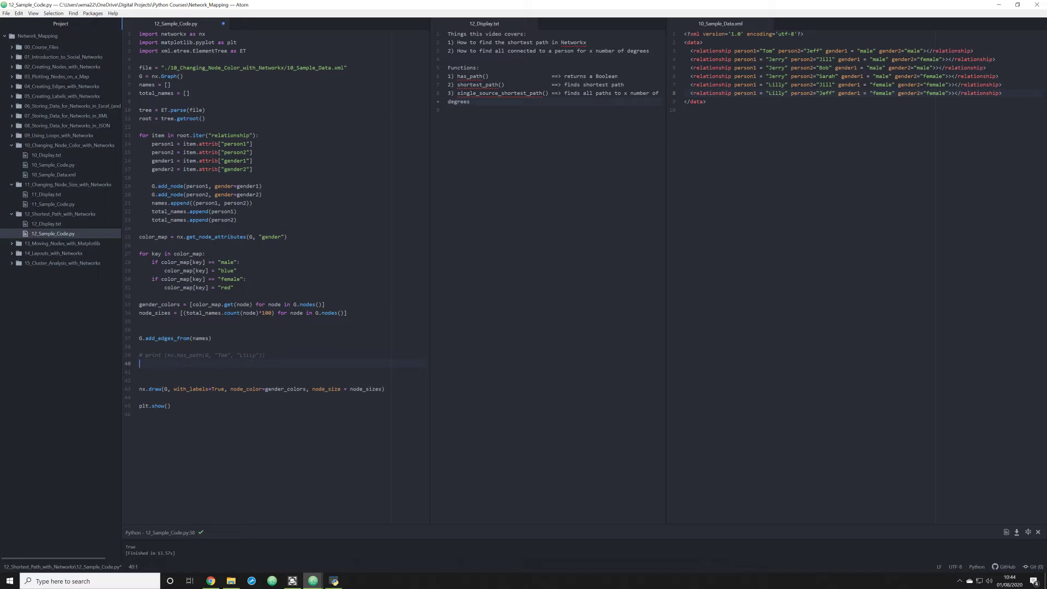
{"action": "key", "text": "enter"}
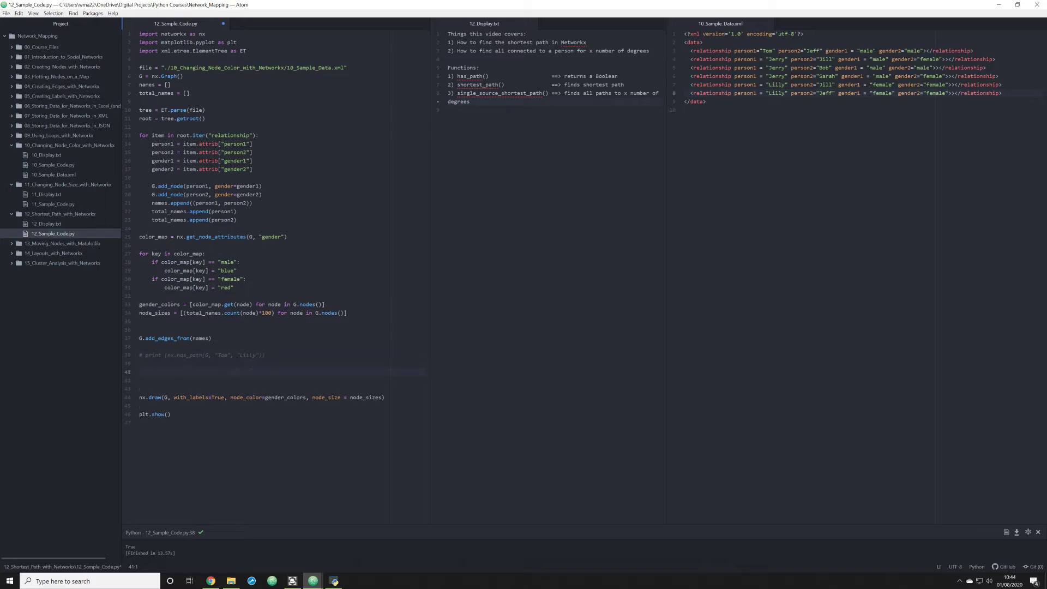
{"action": "type", "text": "print ()"}
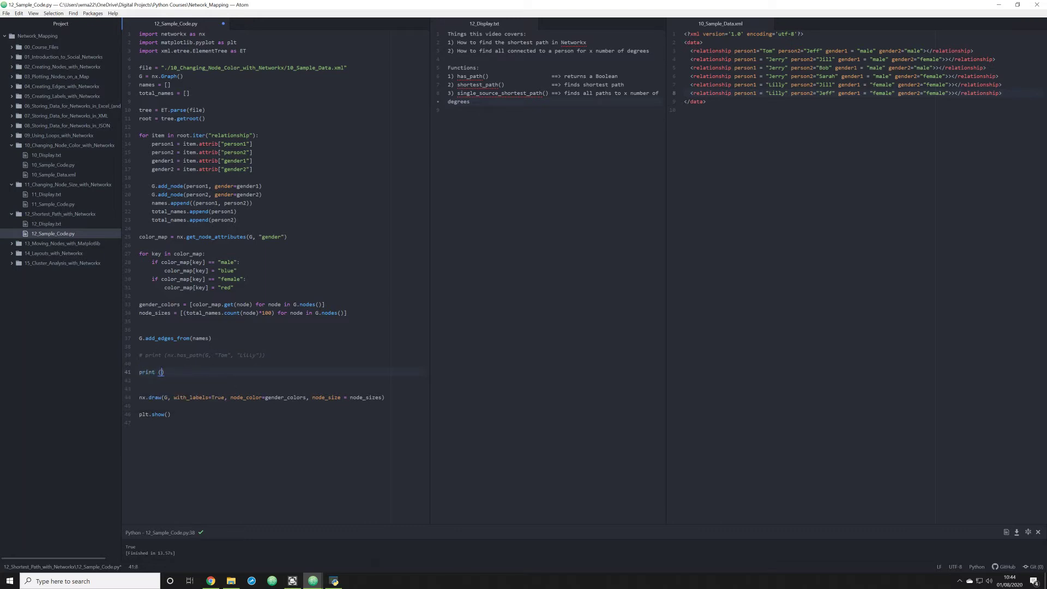
{"action": "type", "text": "nx.shortest_path("}
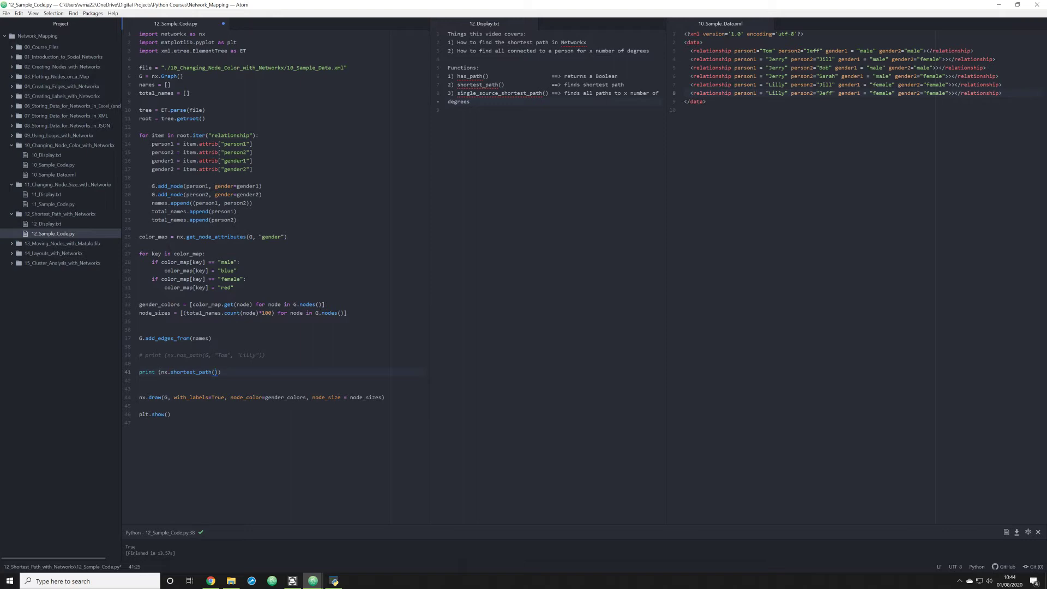
{"action": "type", "text": "0"}
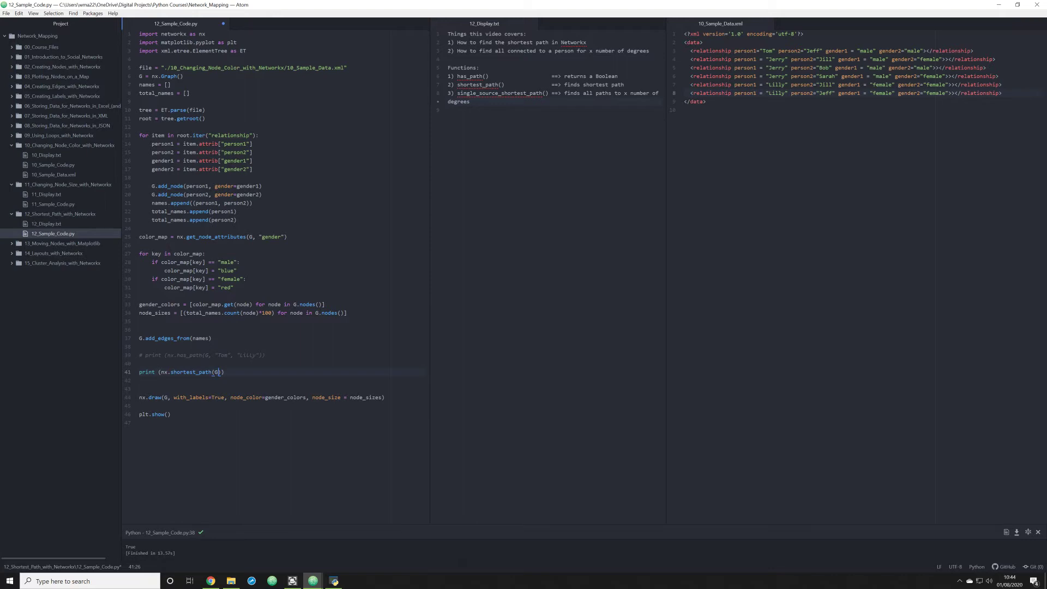
{"action": "type", "text": ","}
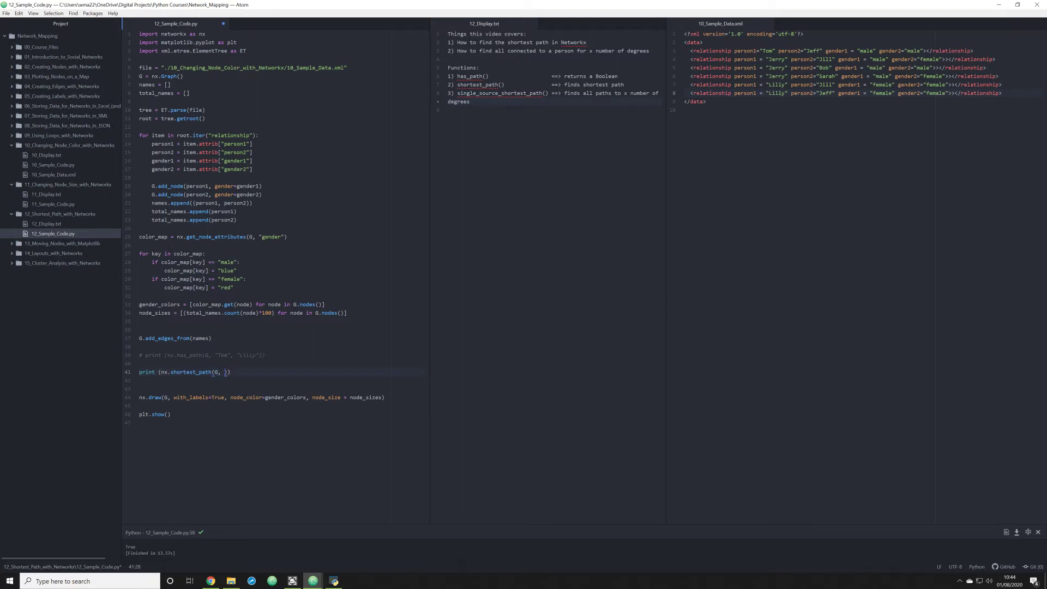
{"action": "type", "text": "\"Tom\""}
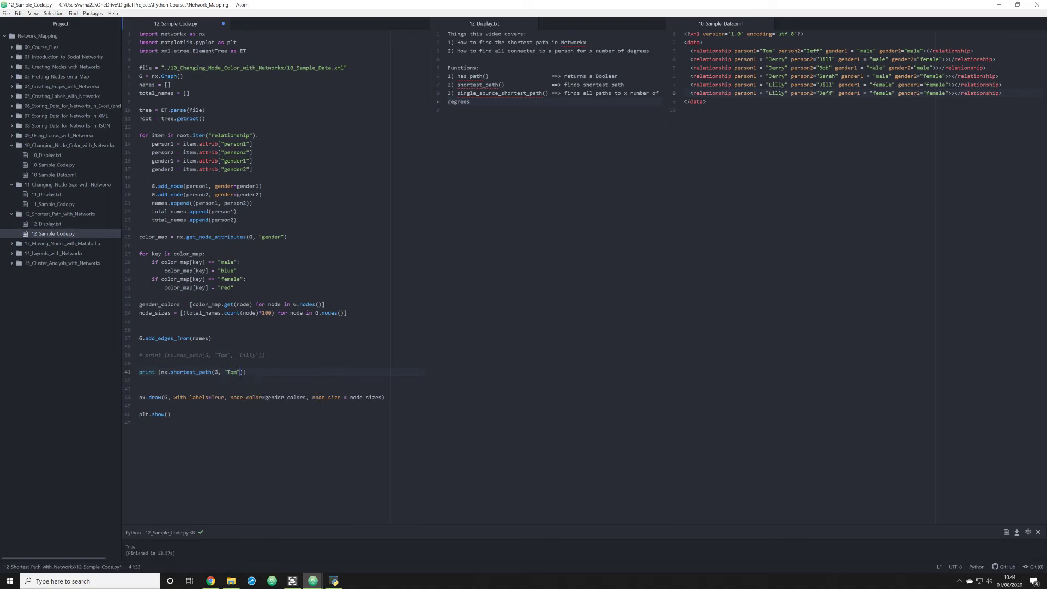
{"action": "type", "text": ", \"Jeff"}
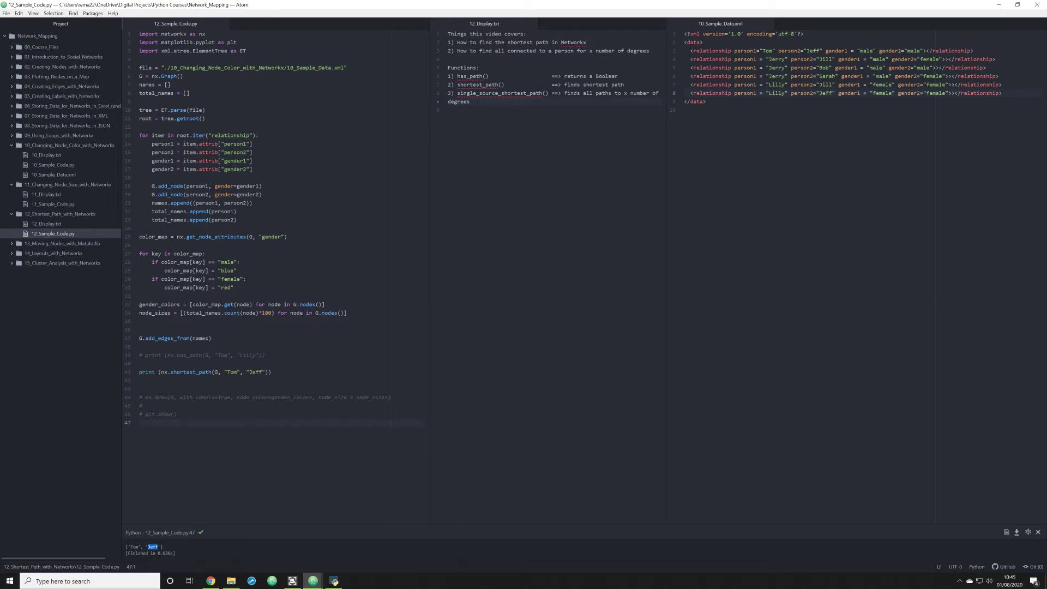
Retarget shortest_path to Lilly, note ['Tom', 'Jeff', 'Lilly'], and reposition the plot window
{"action": "double_click", "coordinate": [253, 372]}
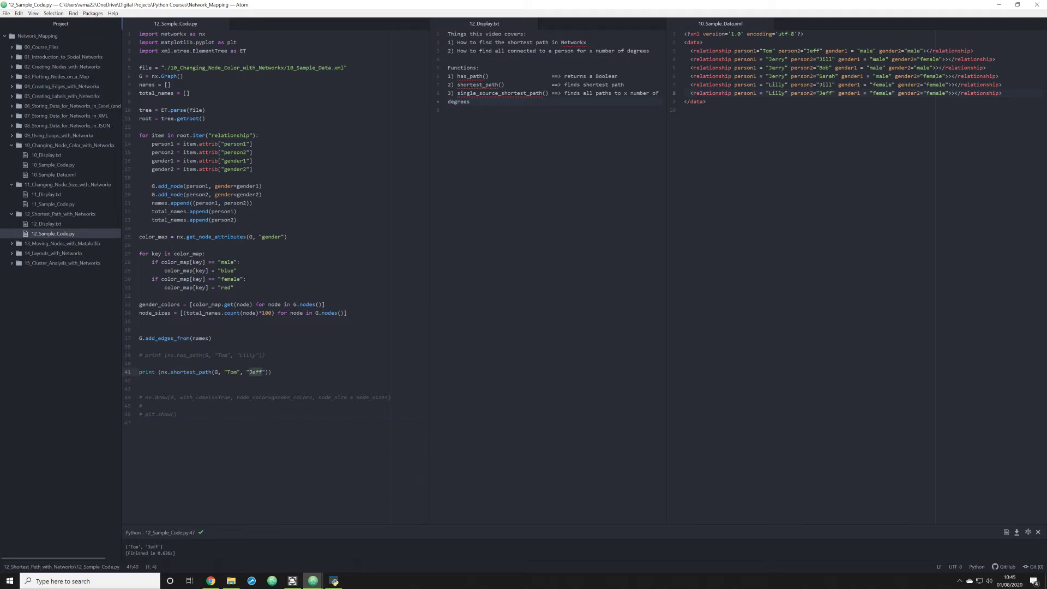
{"action": "type", "text": "Lilly"}
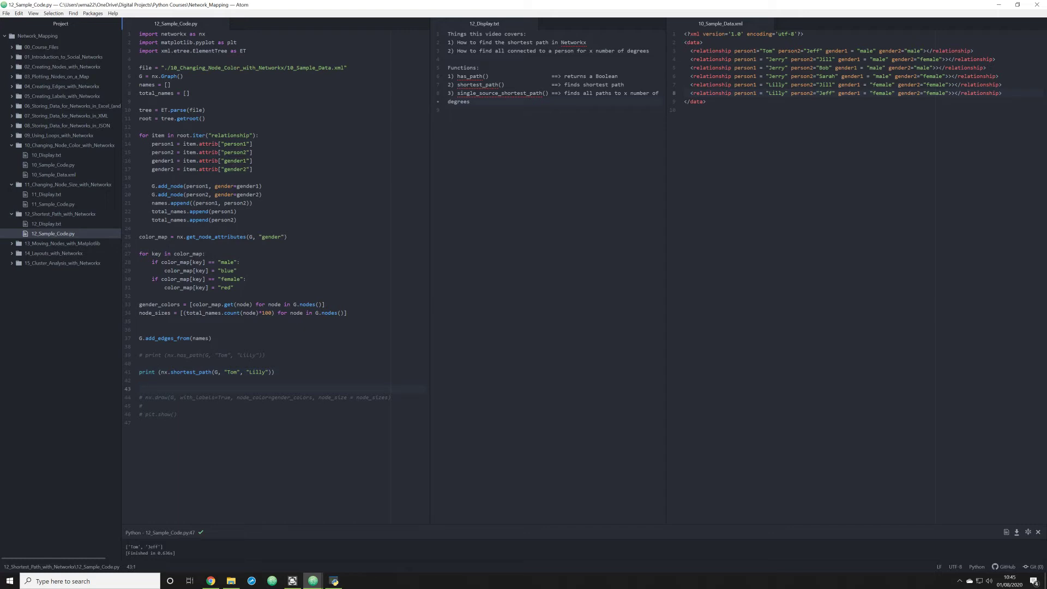
{"action": "left_click", "coordinate": [138, 387]}
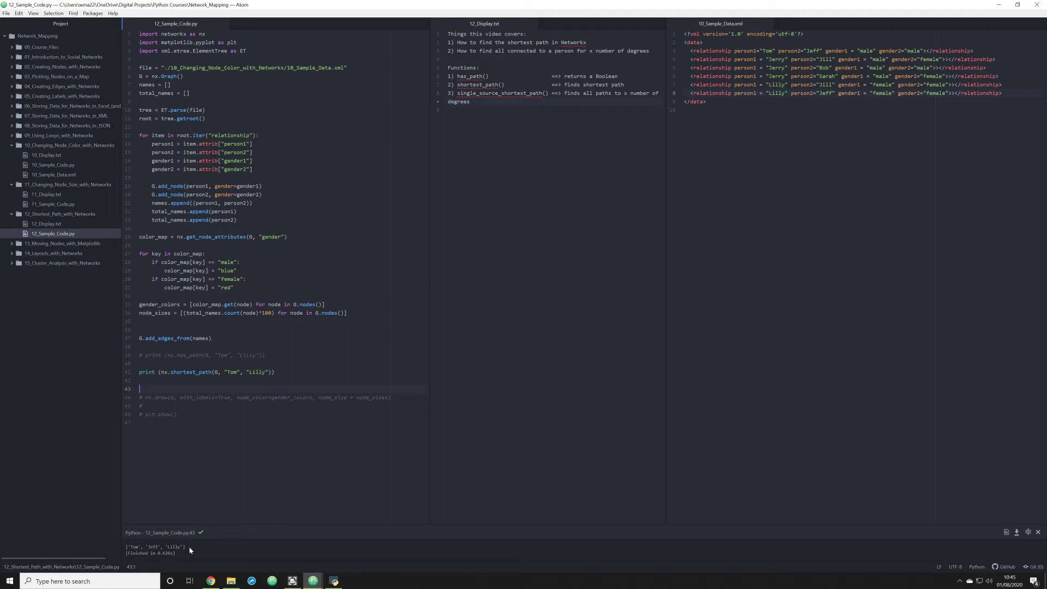
{"action": "type", "text": "['Tom', 'Jeff', 'Lilly']"}
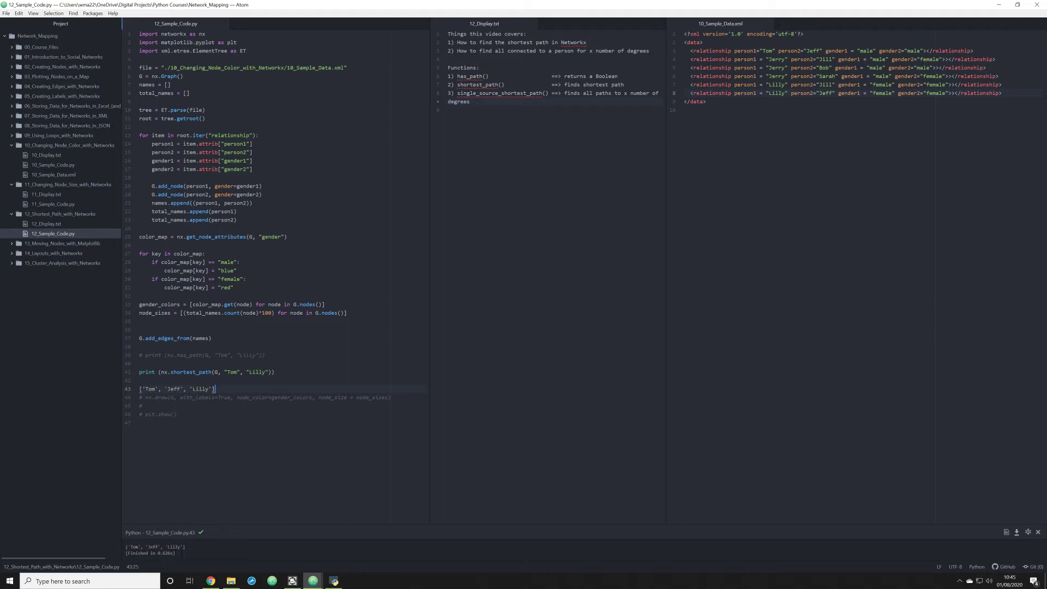
{"action": "double_click", "coordinate": [151, 389]}
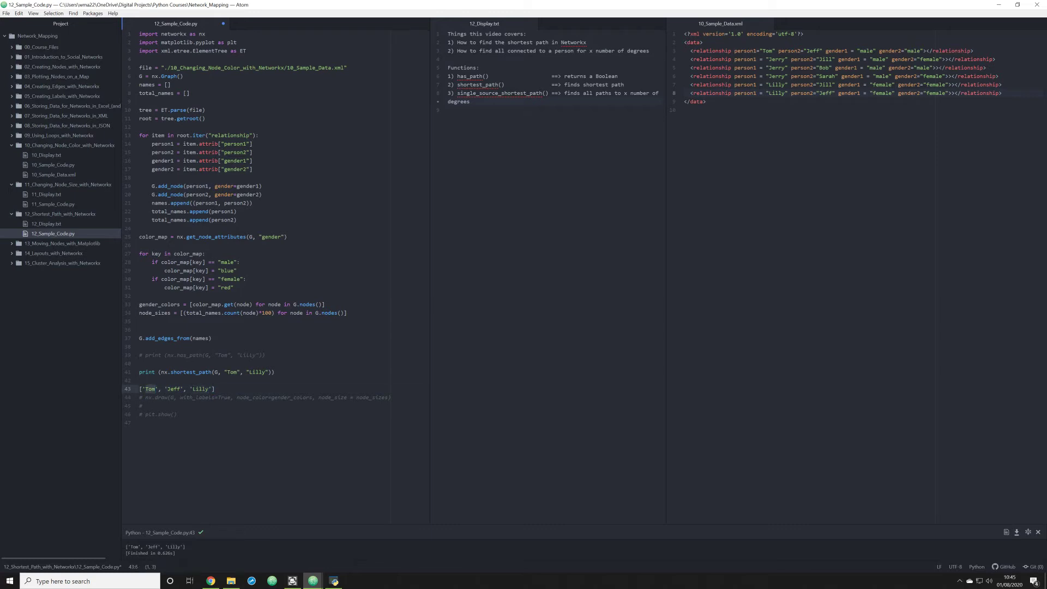
{"action": "double_click", "coordinate": [200, 389]}
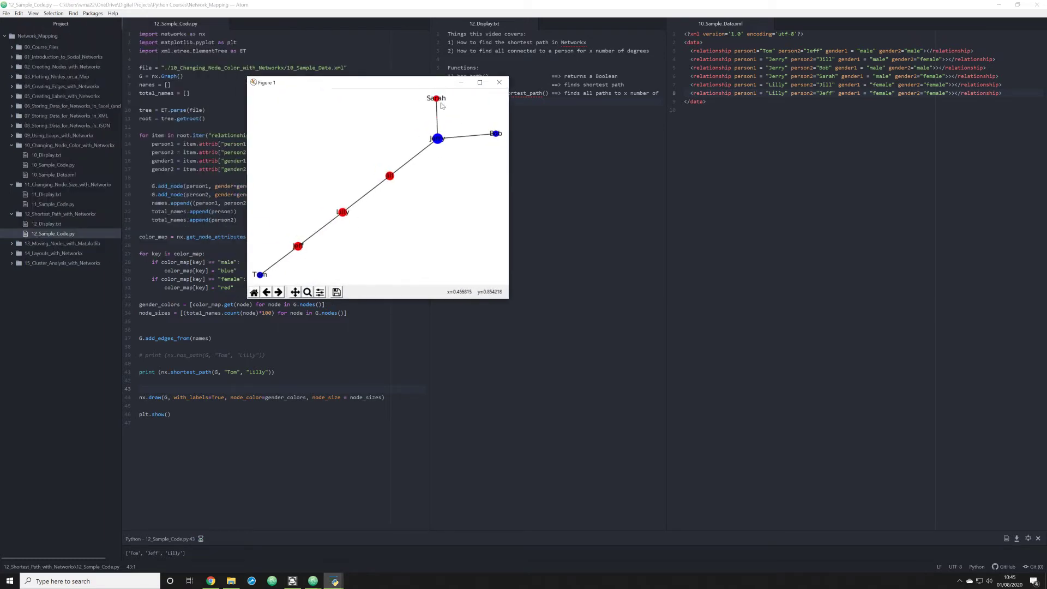
{"action": "left_click_drag", "start_coordinate": [381, 82], "coordinate": [533, 90]}
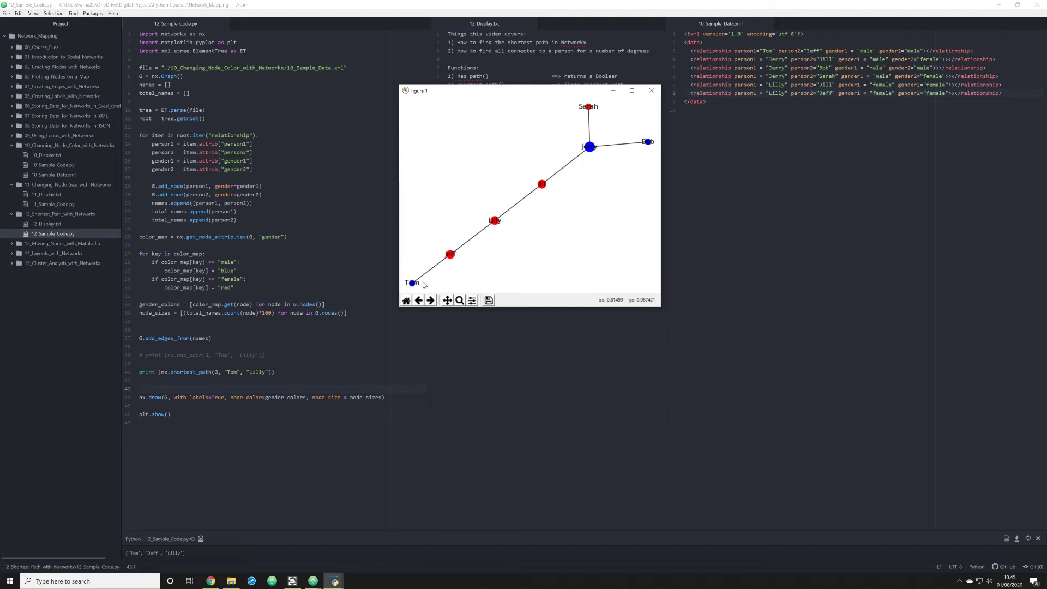
{"action": "mouse_move", "coordinate": [454, 257]}
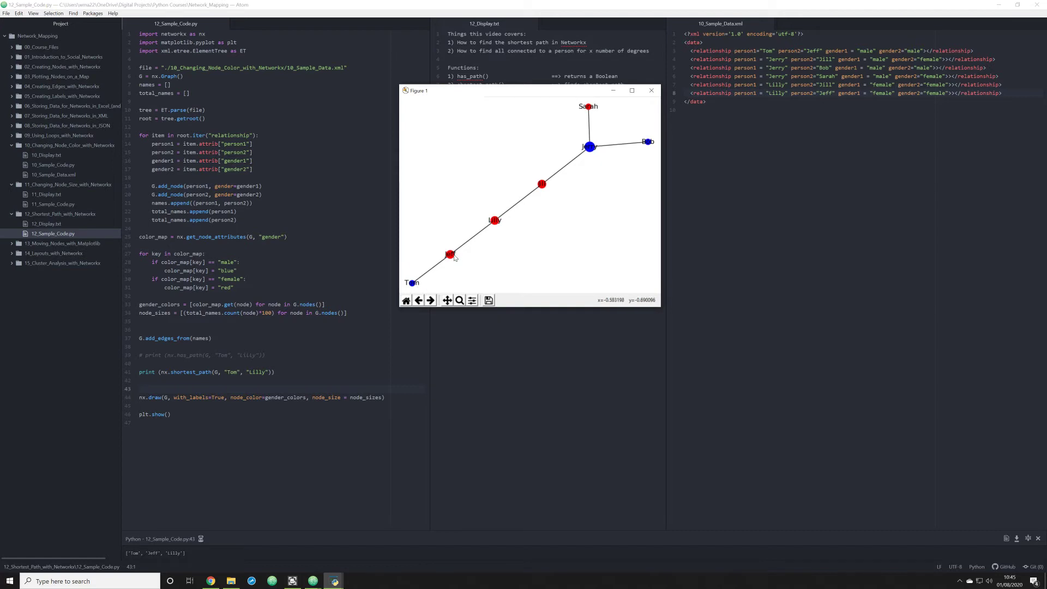
{"action": "mouse_move", "coordinate": [590, 111]}
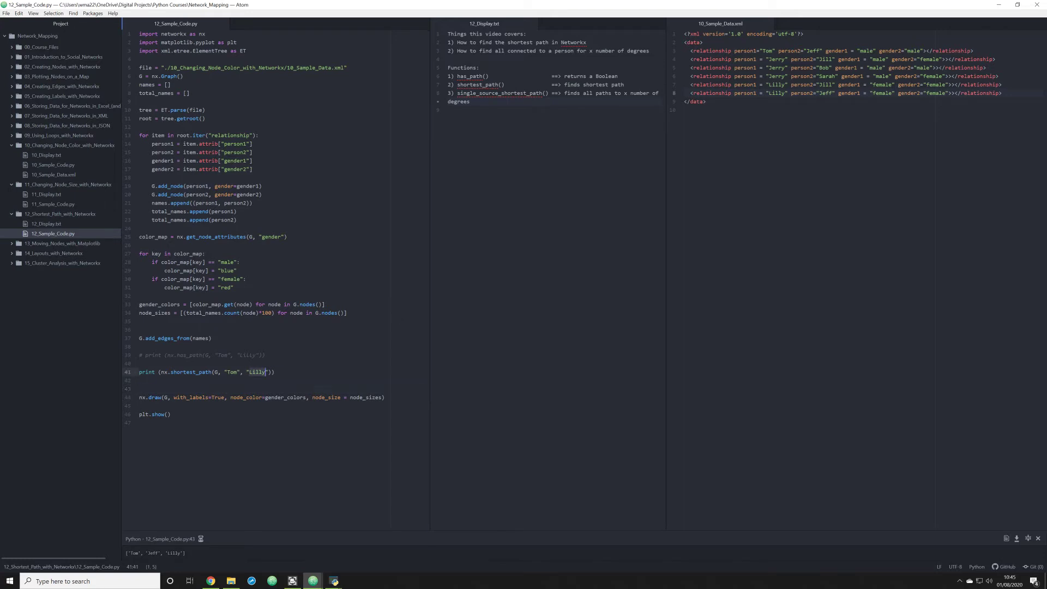
Change the shortest_path target to Sarah and close the network plot
{"action": "type", "text": "Sarah"}
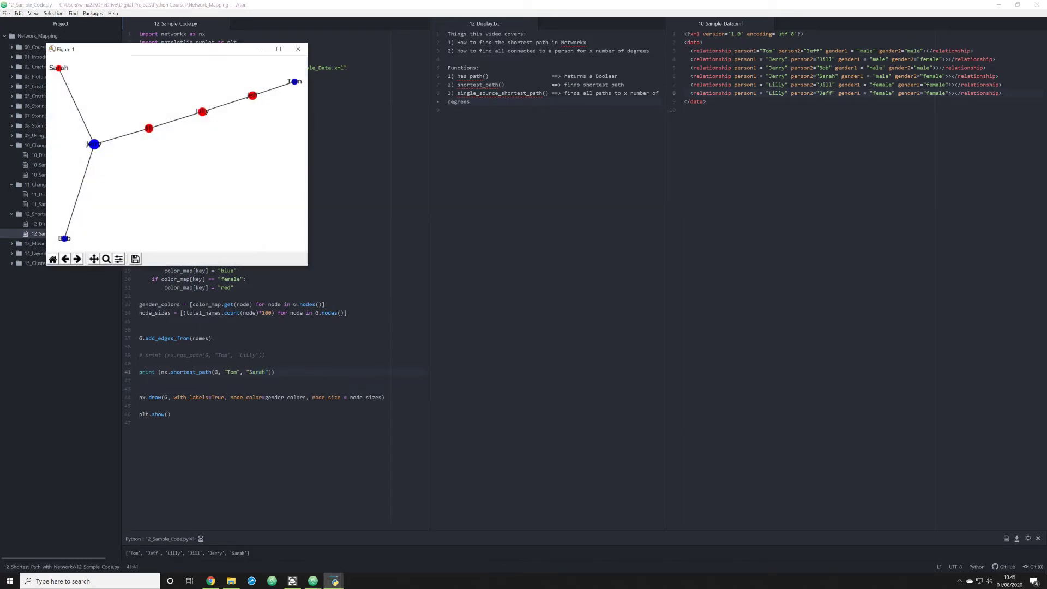
{"action": "left_click", "coordinate": [298, 48]}
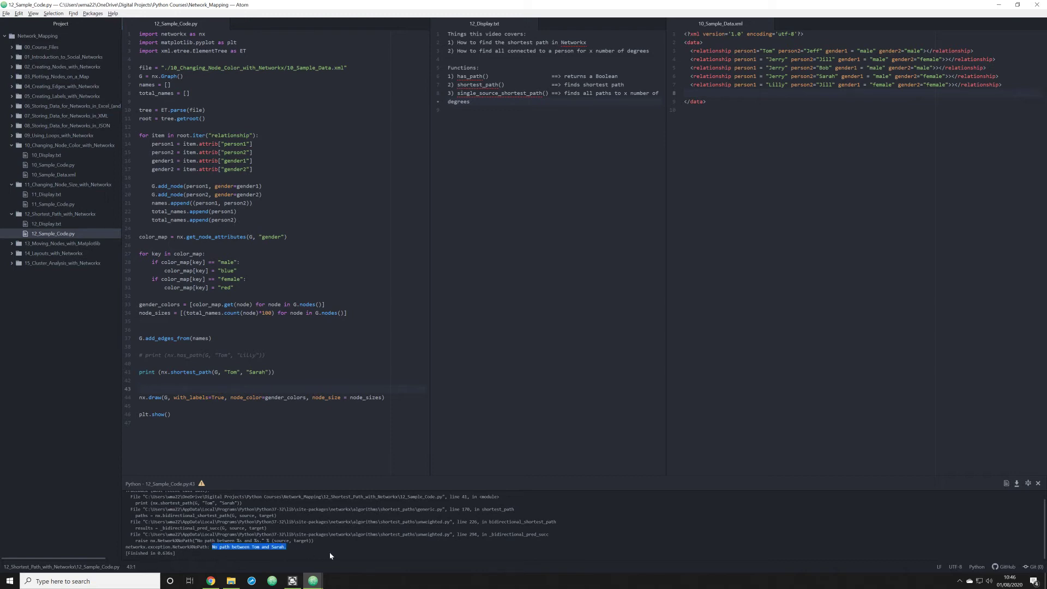
{"action": "mouse_move", "coordinate": [343, 553]}
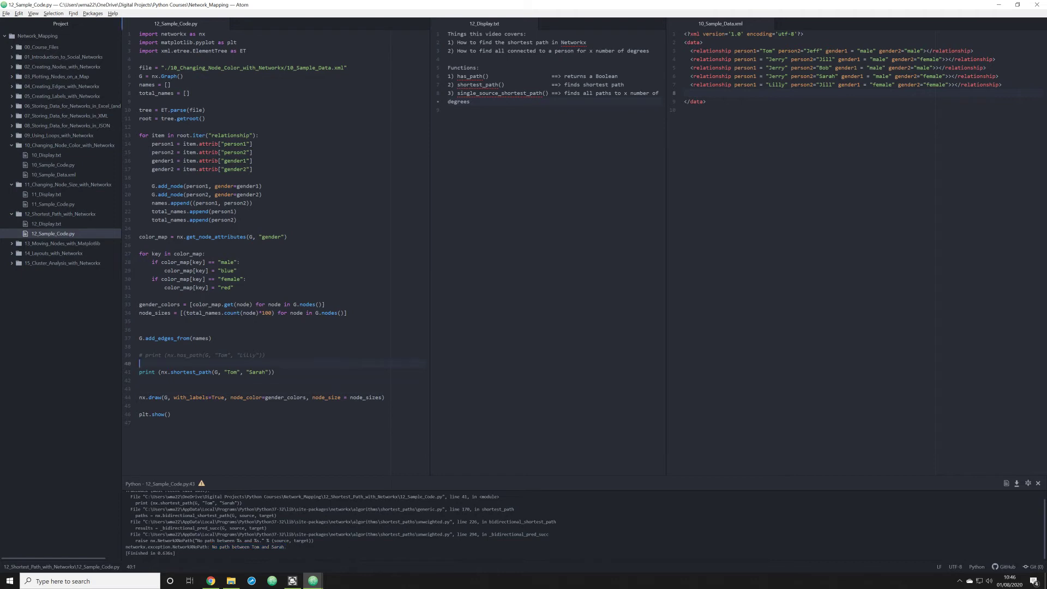
Wrap the print in if nx.has_path(G, "Tom", "Lilly"): with else: print("No Path")
{"action": "type", "text": "if"}
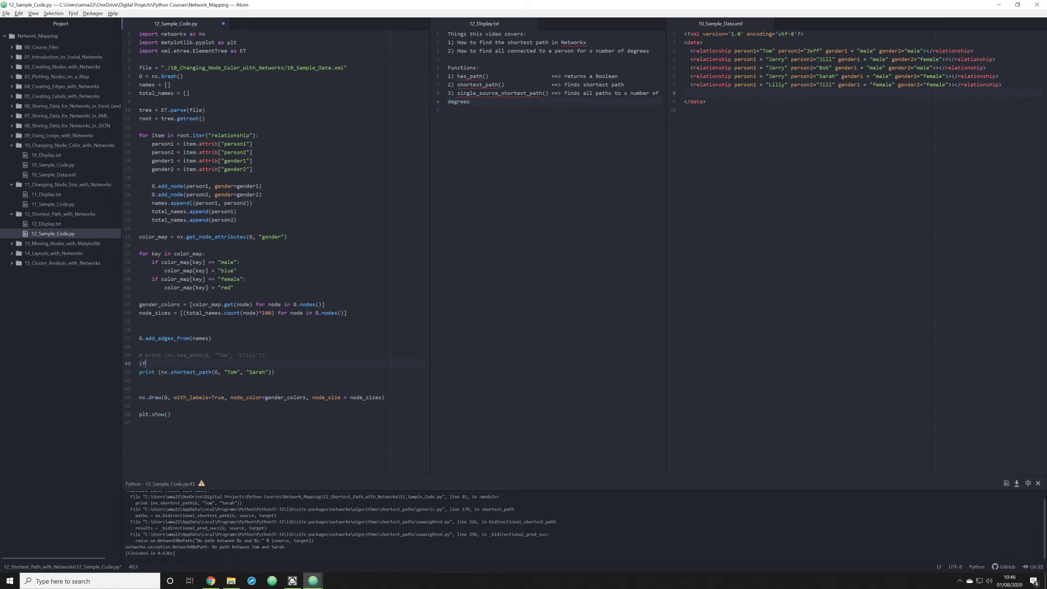
{"action": "type", "text": "nx."}
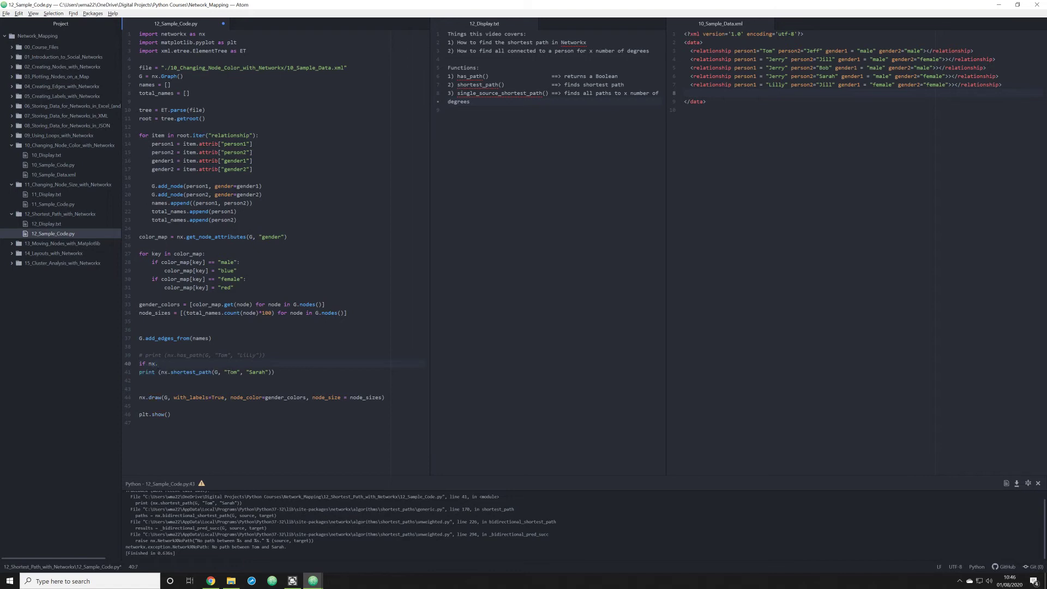
{"action": "type", "text": "has_path"}
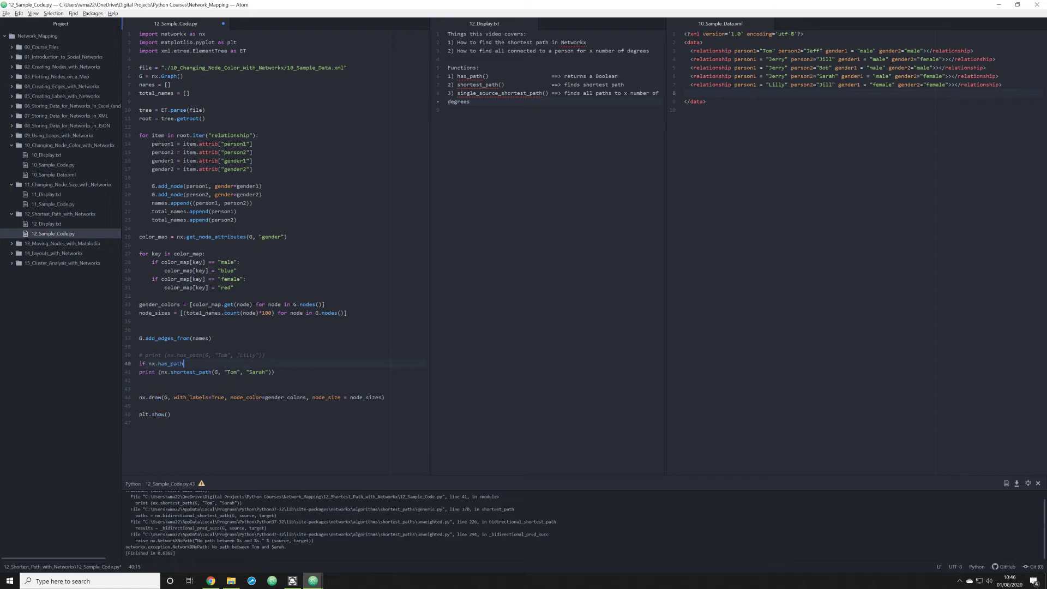
{"action": "type", "text": "(G, \"Tom"}
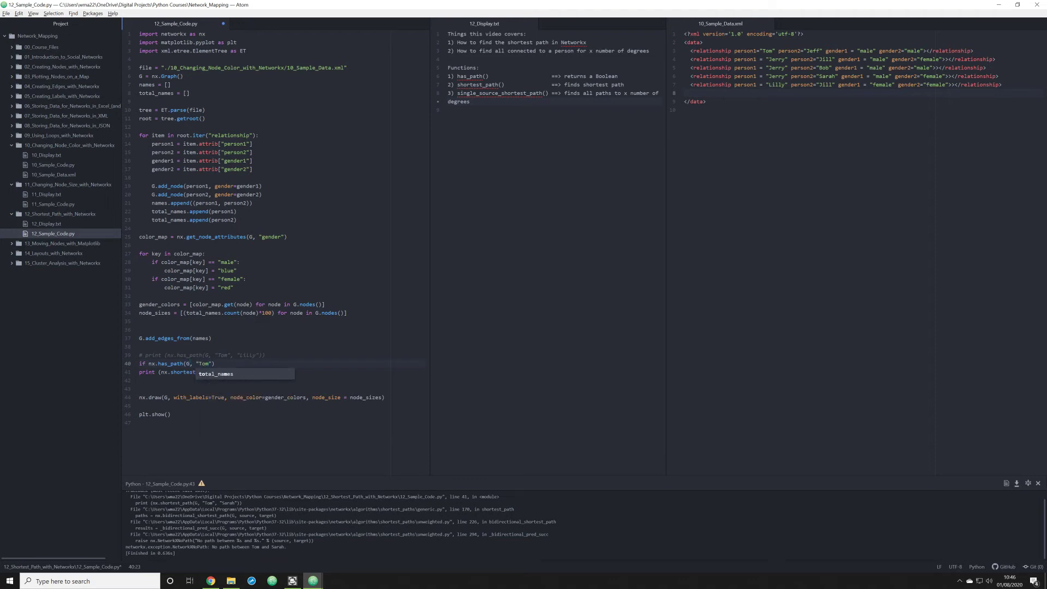
{"action": "type", "text": "K\""}
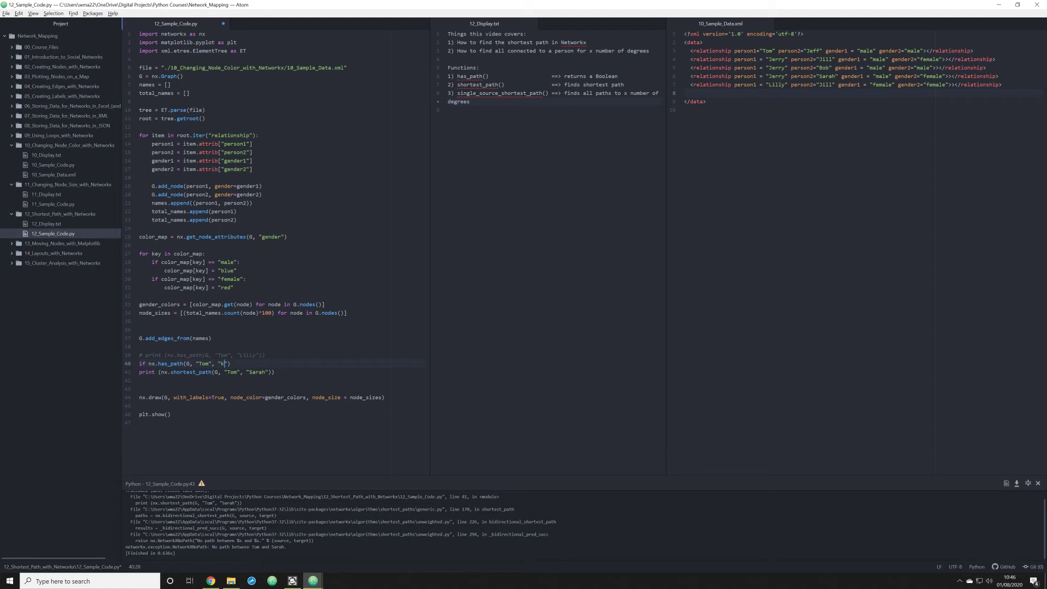
{"action": "type", "text": "illy"}
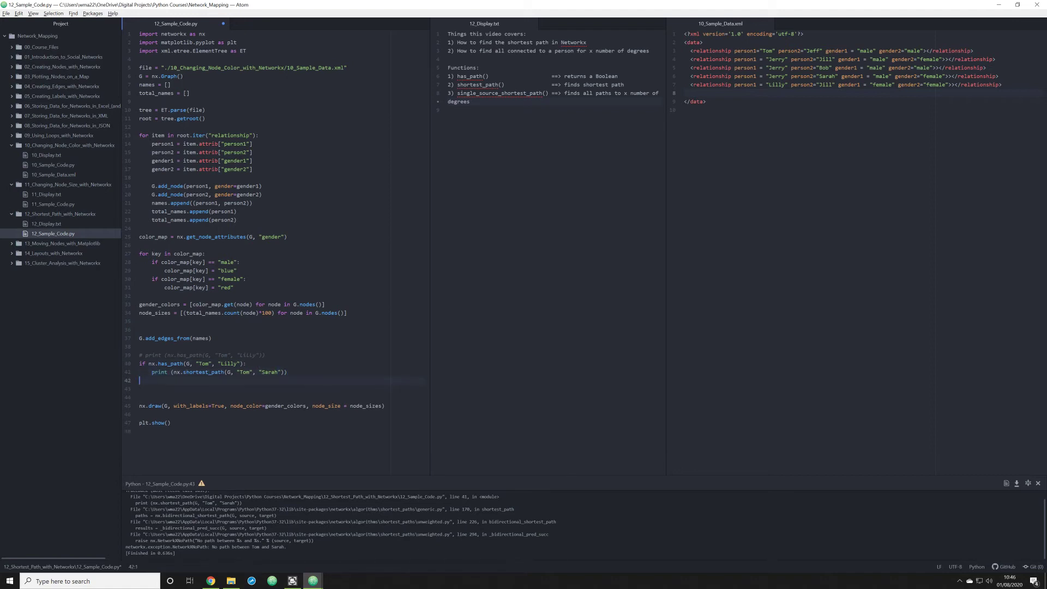
{"action": "type", "text": "e1"}
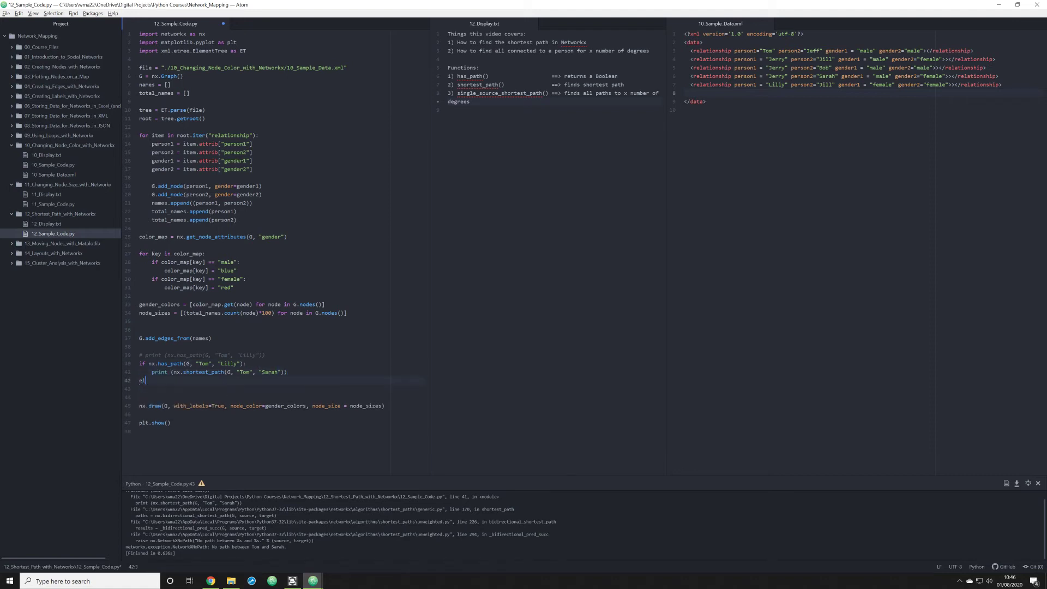
{"action": "type", "text": "lse:"}
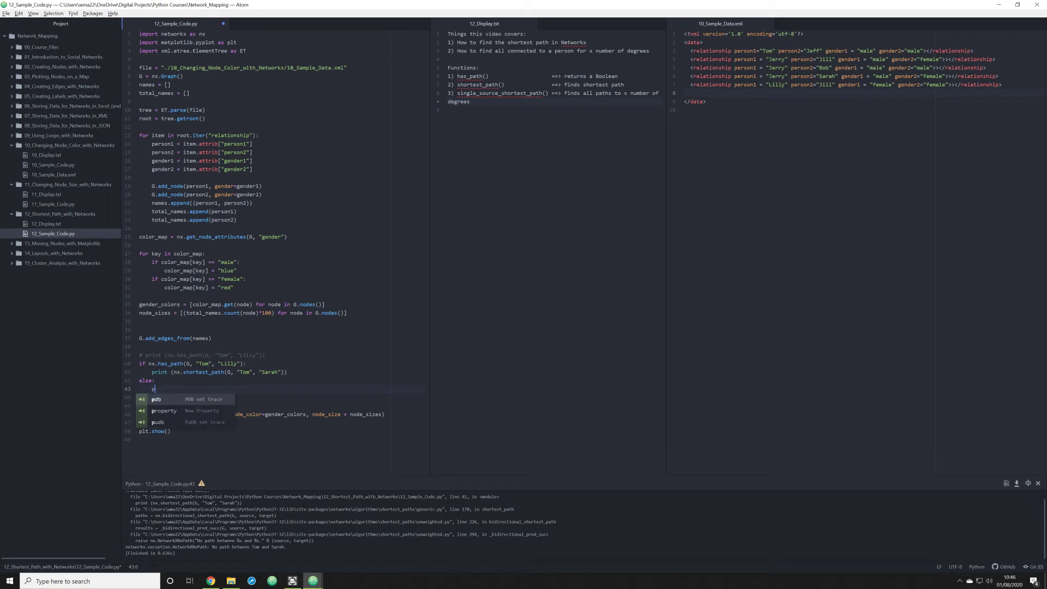
{"action": "type", "text": "print (\"No\")"}
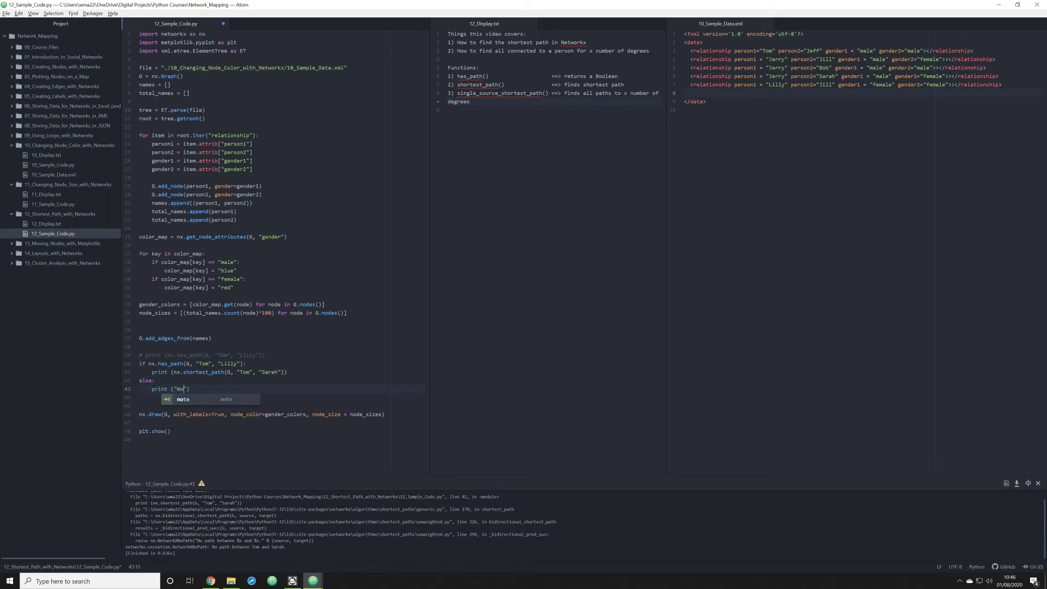
{"action": "type", "text": "Path"}
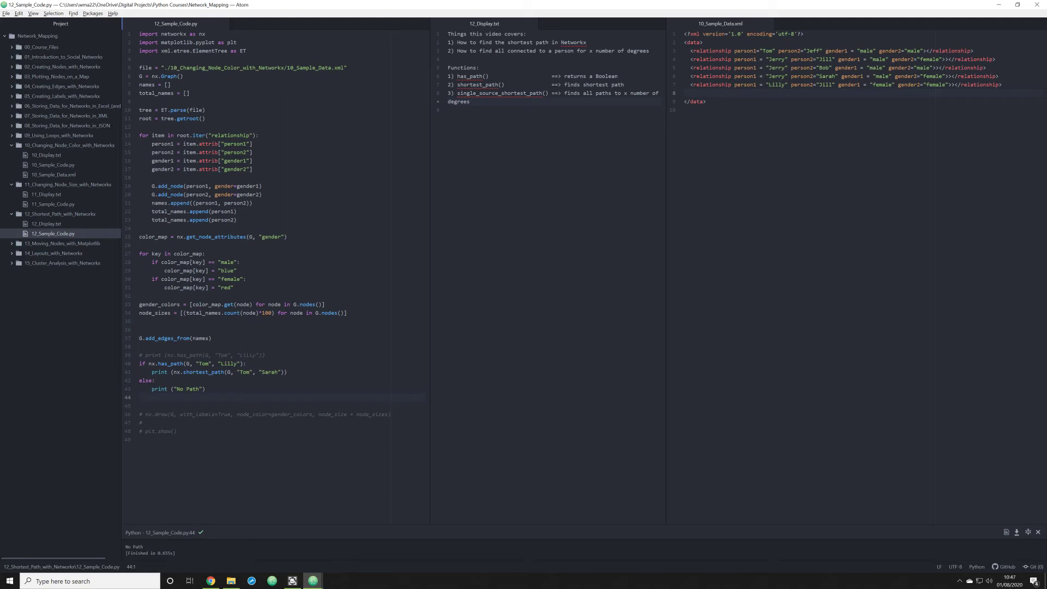
Check the No Path output, then select code in the conditional block
{"action": "double_click", "coordinate": [134, 546]}
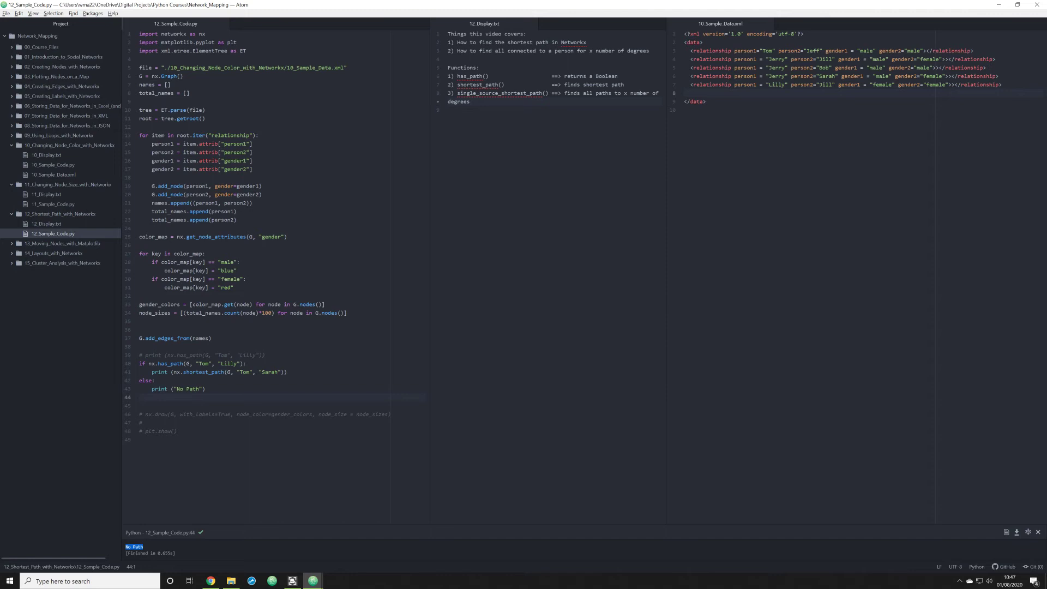
{"action": "double_click", "coordinate": [146, 380]}
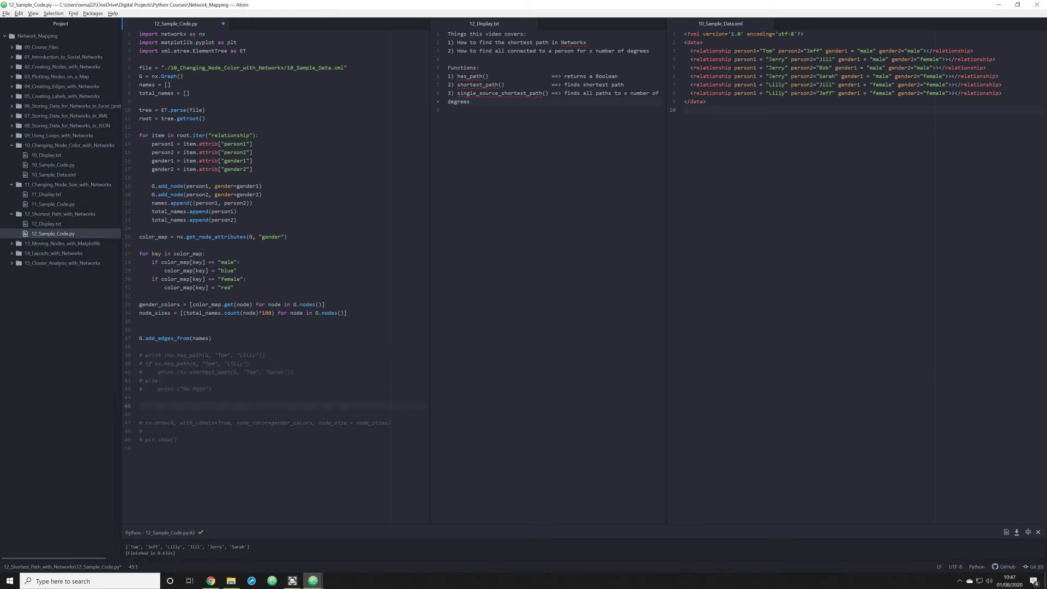
Add print(nx.single_source_shortest_path(G, "Tom", 1)) on empty line 45
{"action": "left_click", "coordinate": [140, 405]}
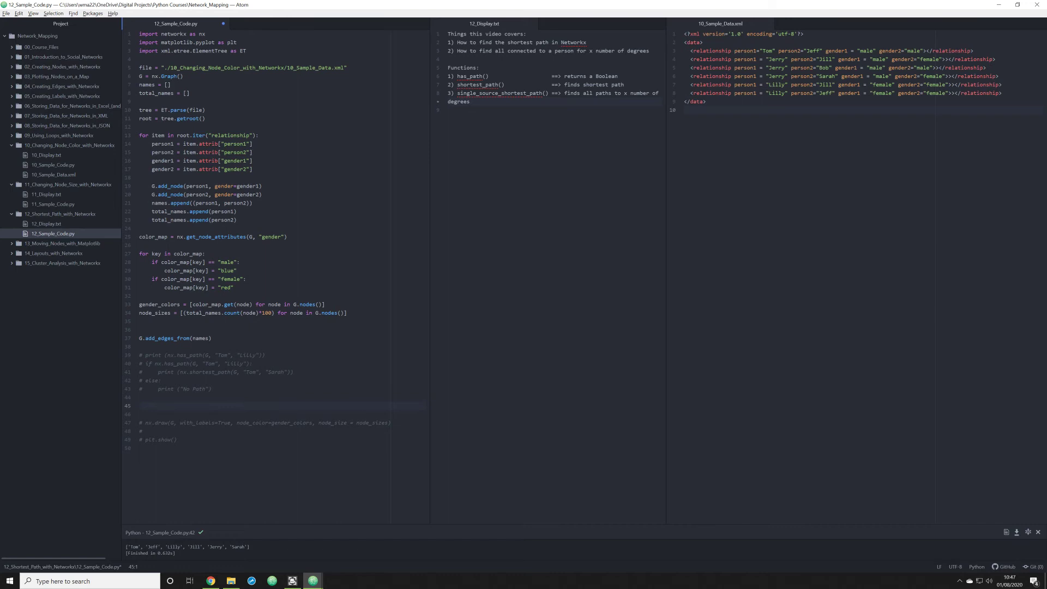
{"action": "left_click", "coordinate": [140, 405]}
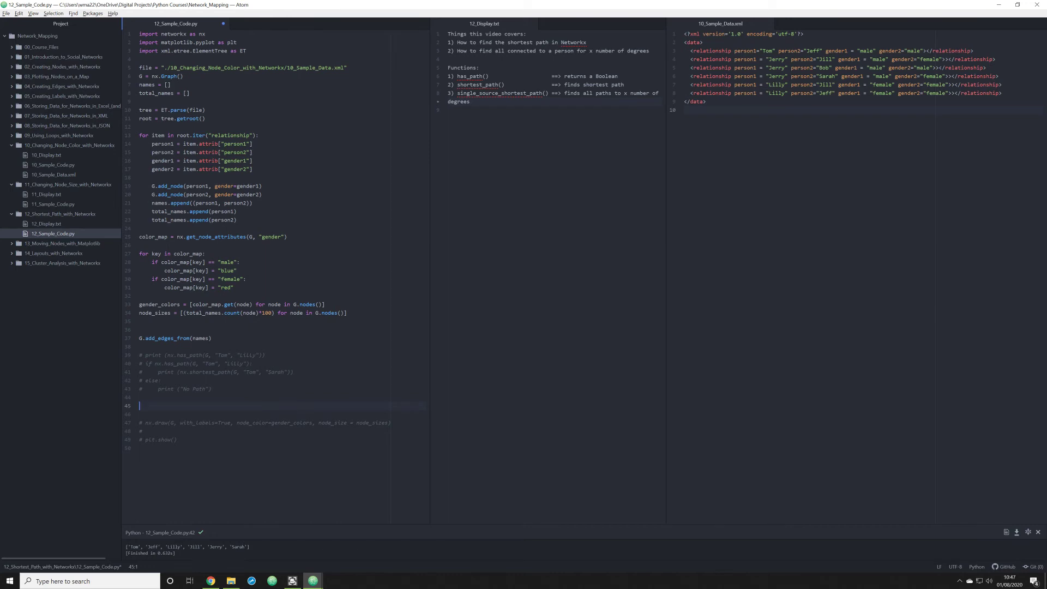
{"action": "type", "text": "p"}
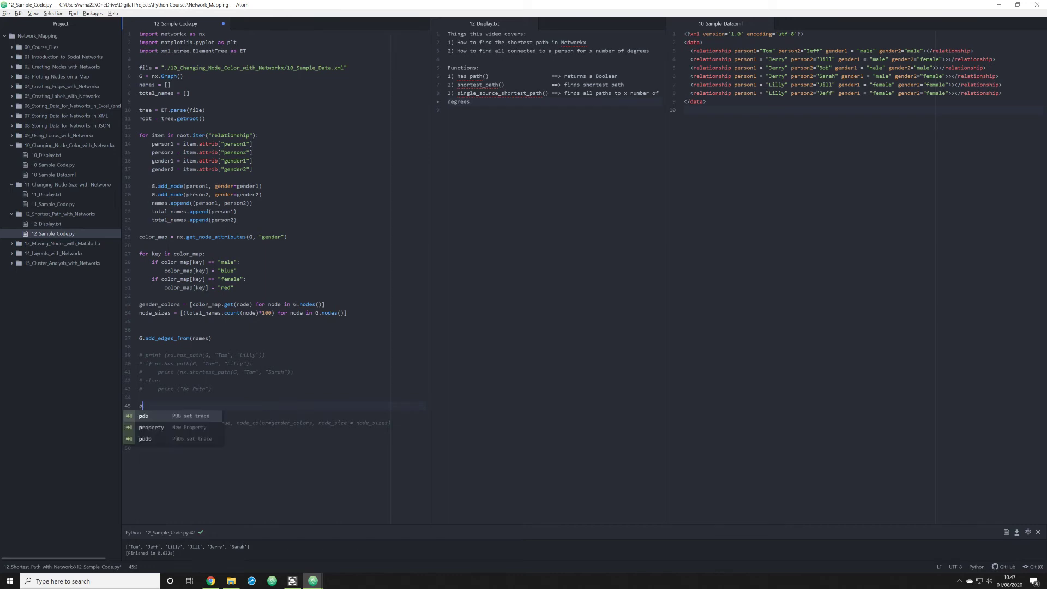
{"action": "type", "text": "print ()"}
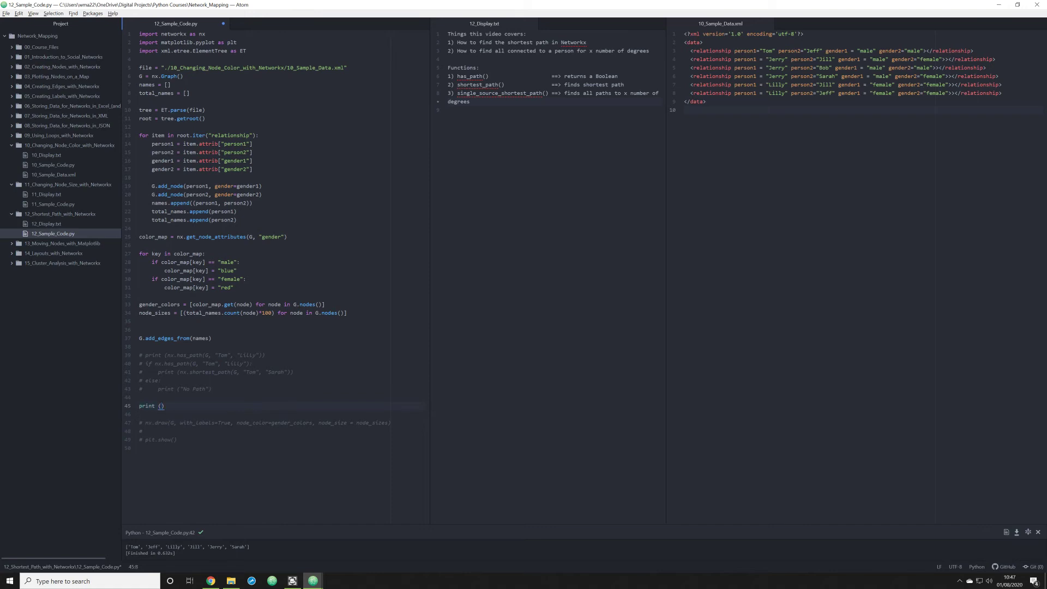
{"action": "type", "text": "nx.single"}
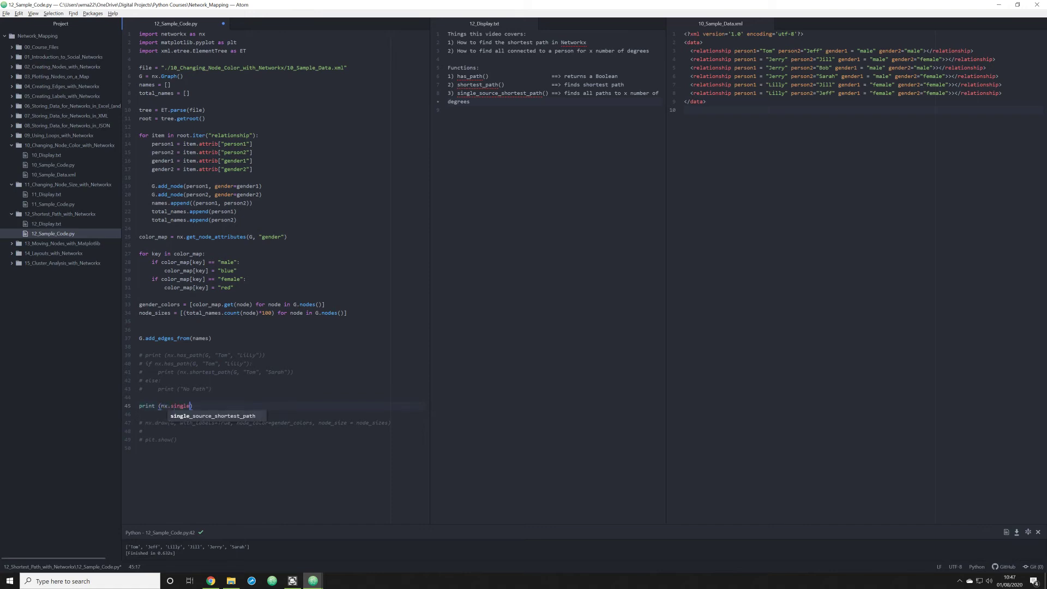
{"action": "type", "text": "_source_shortest_path"}
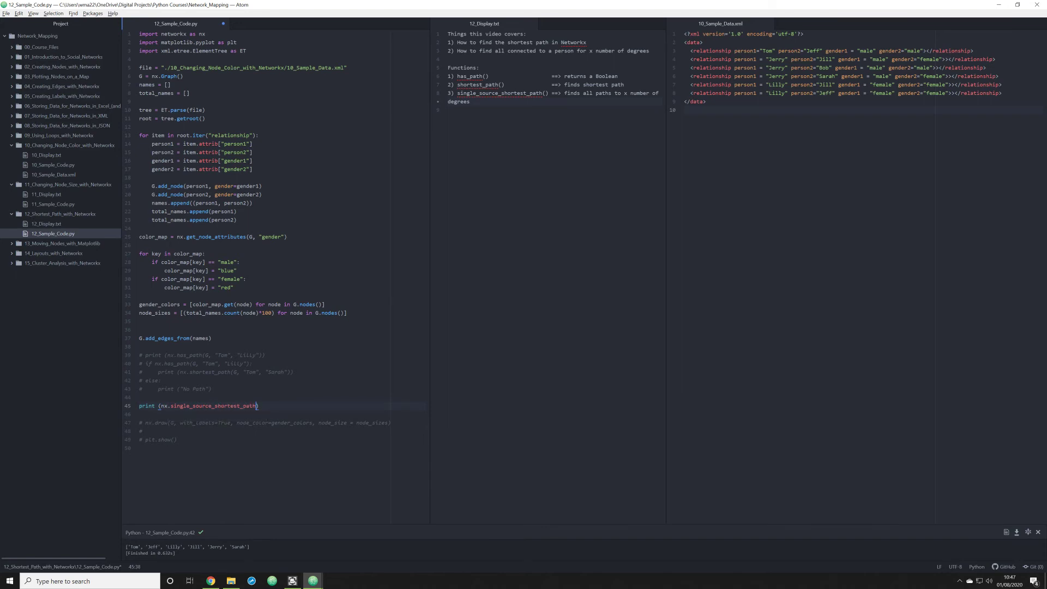
{"action": "type", "text": "(G"}
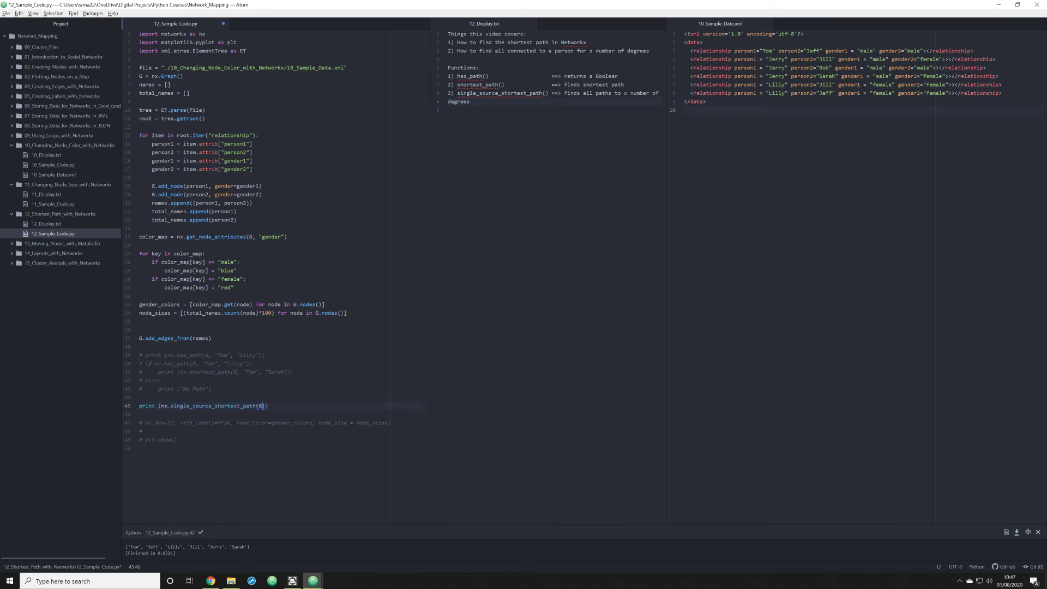
{"action": "type", "text": ","}
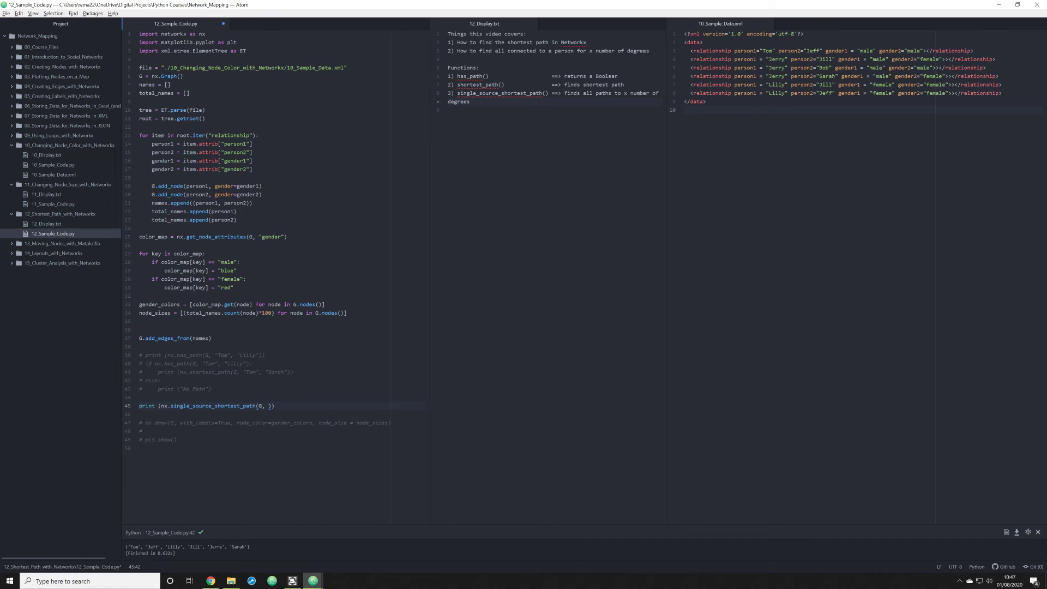
{"action": "type", "text": "\"Tom\","}
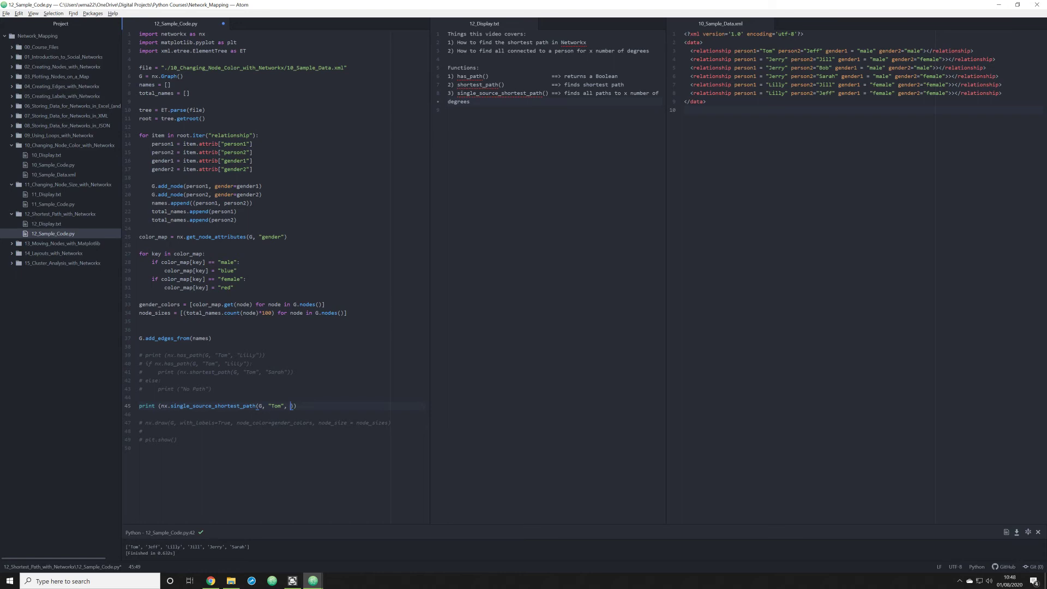
{"action": "type", "text": "1"}
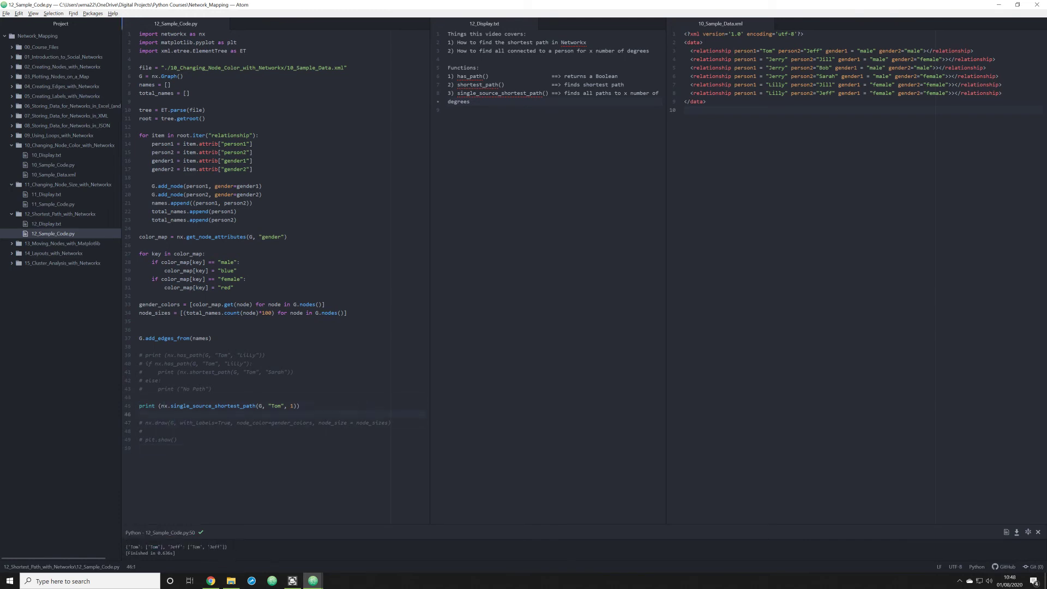
Paste the cutoff output {'Tom': ['Tom'], 'Jeff': ['Tom', 'Jeff']} as a comment and select the cutoff value
{"action": "type", "text": "{'Tom': ['Tom'], 'Jeff': ['Tom', 'Jeff']}"}
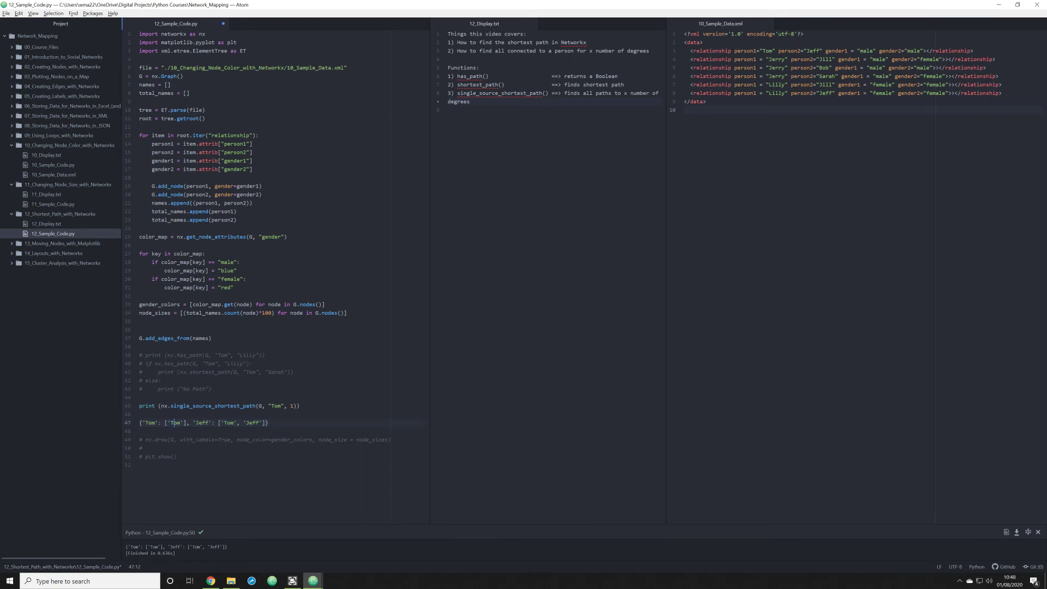
{"action": "double_click", "coordinate": [175, 422]}
{"action": "type", "text": "3"}
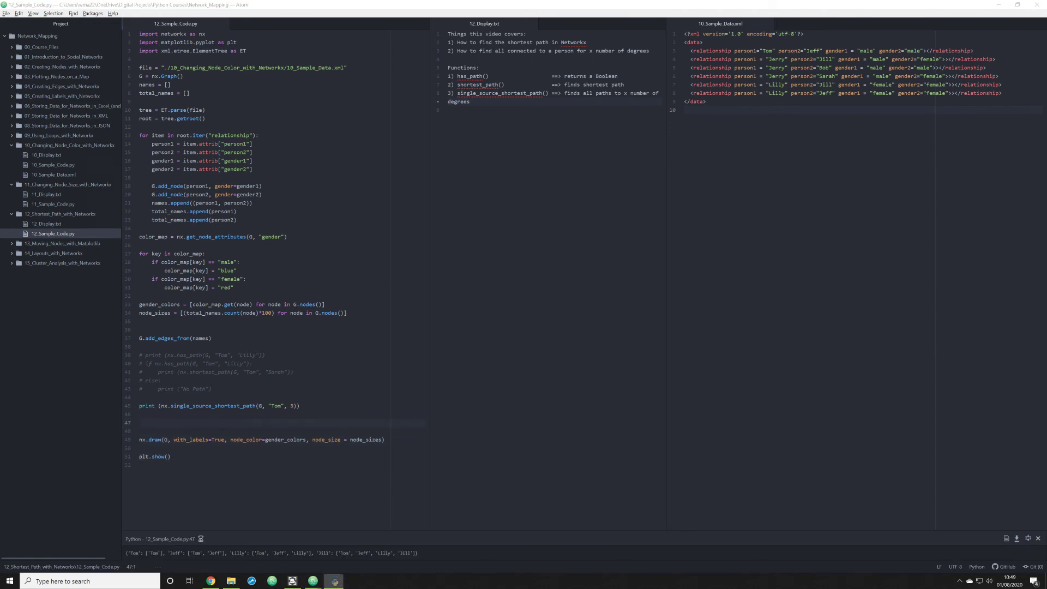
Copy the cutoff-3 path results, then view and close the network plot window
{"action": "left_click_drag", "start_coordinate": [287, 554], "coordinate": [417, 553]}
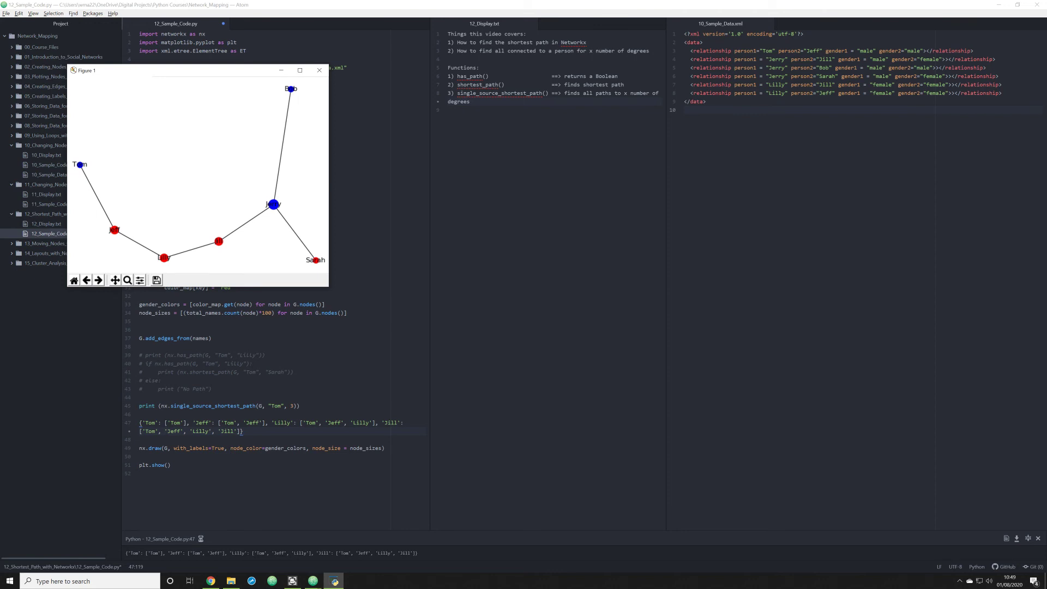
{"action": "left_click", "coordinate": [319, 71]}
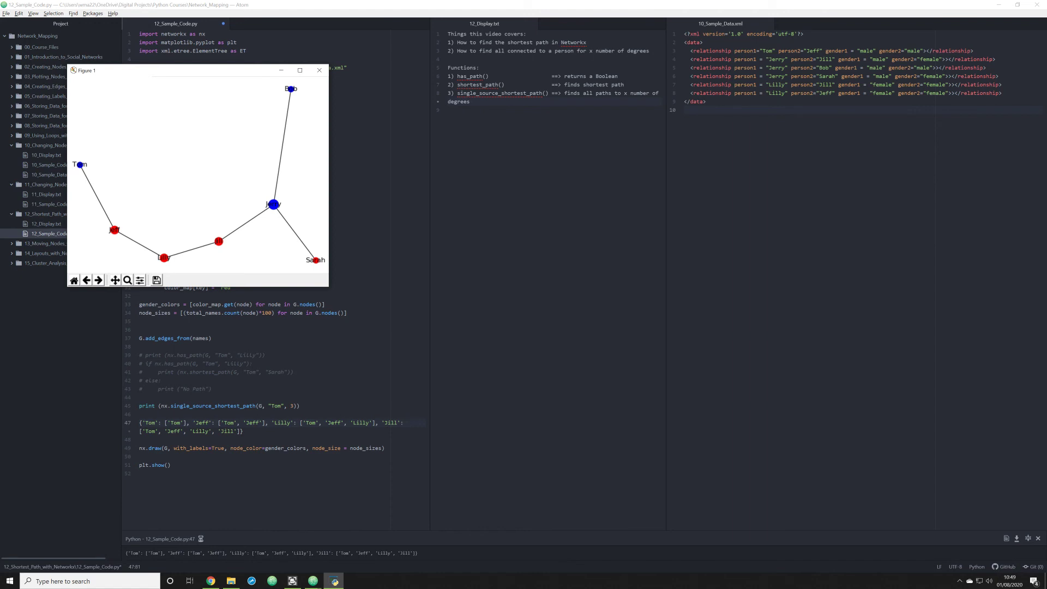
{"action": "mouse_move", "coordinate": [265, 234]}
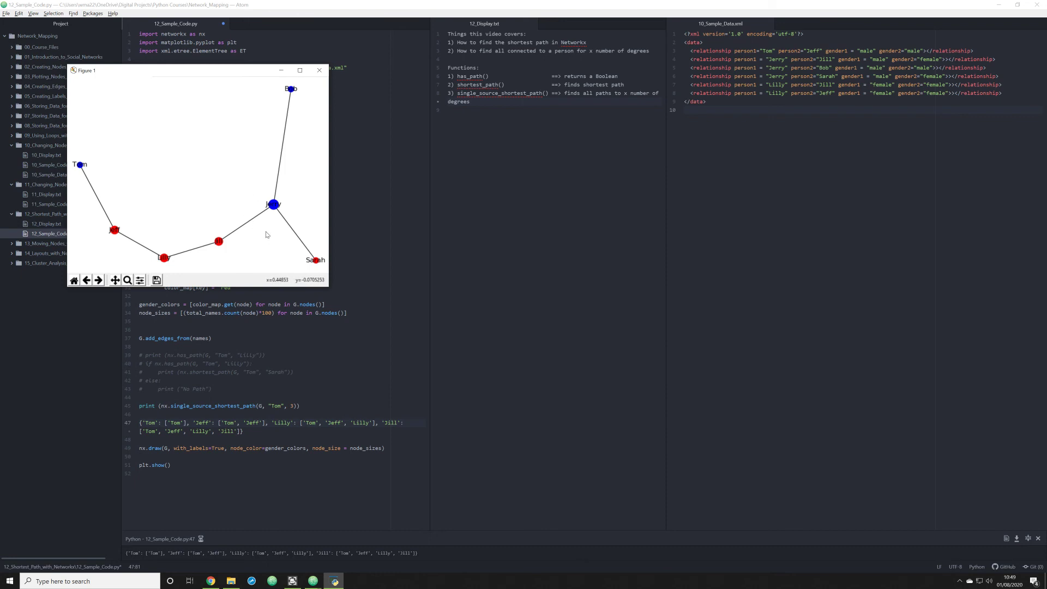
{"action": "mouse_move", "coordinate": [108, 235]}
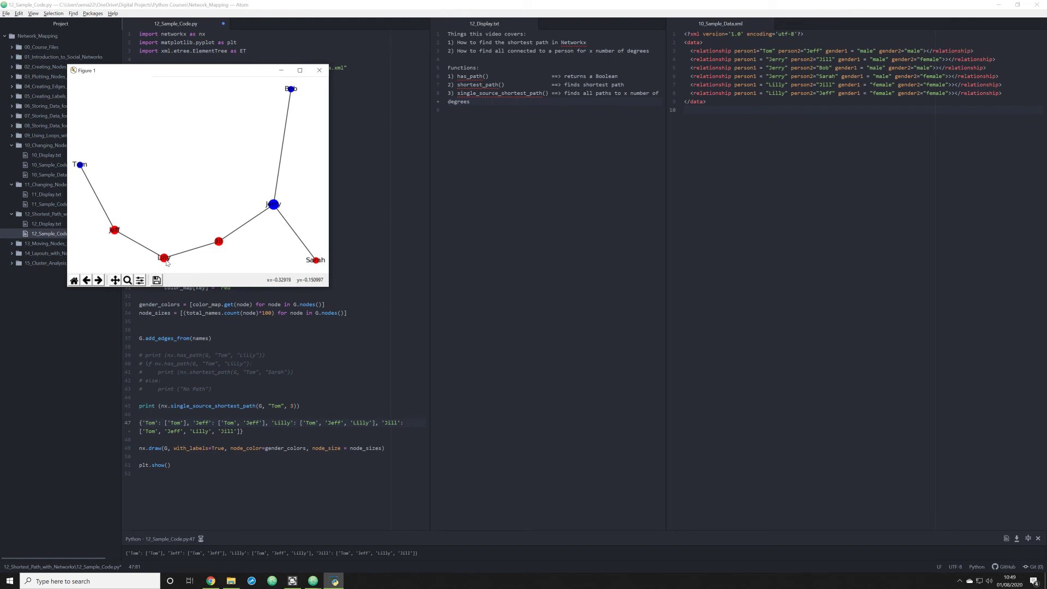
{"action": "mouse_move", "coordinate": [220, 243]}
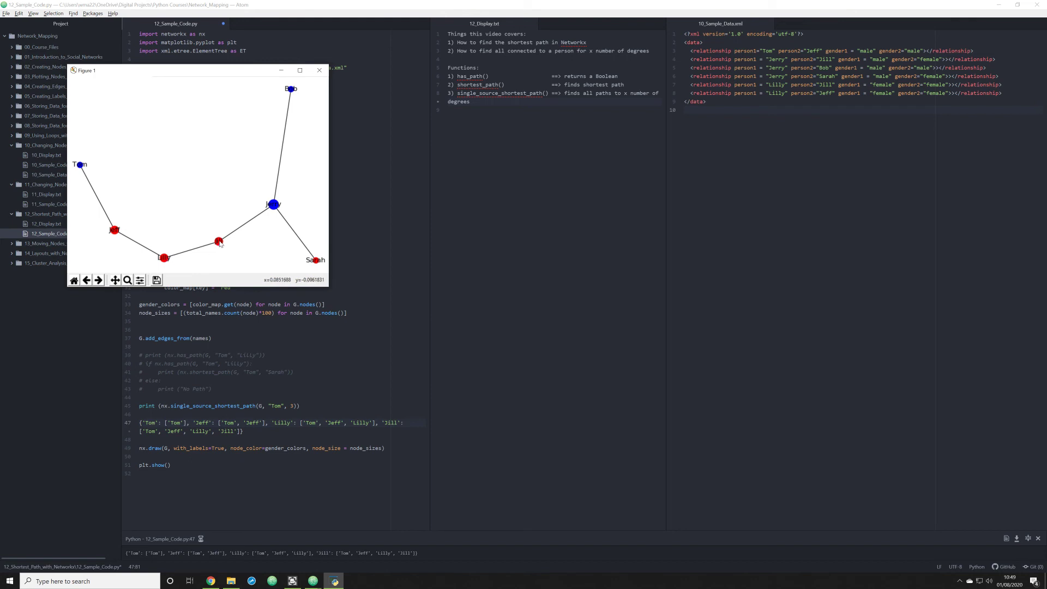
{"action": "mouse_move", "coordinate": [223, 246]}
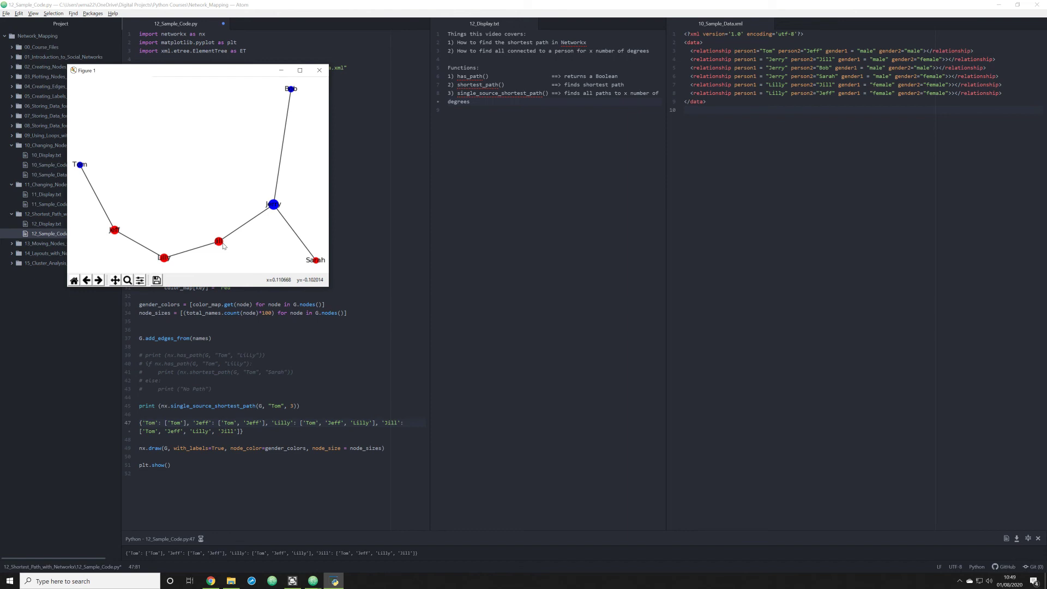
{"action": "mouse_move", "coordinate": [270, 205]}
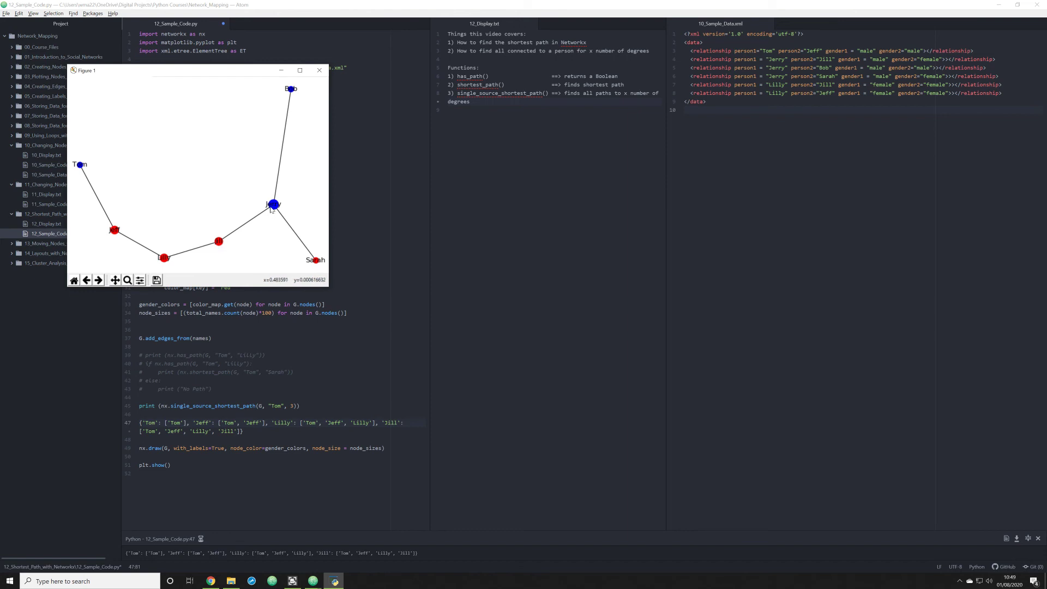
{"action": "mouse_move", "coordinate": [319, 70]}
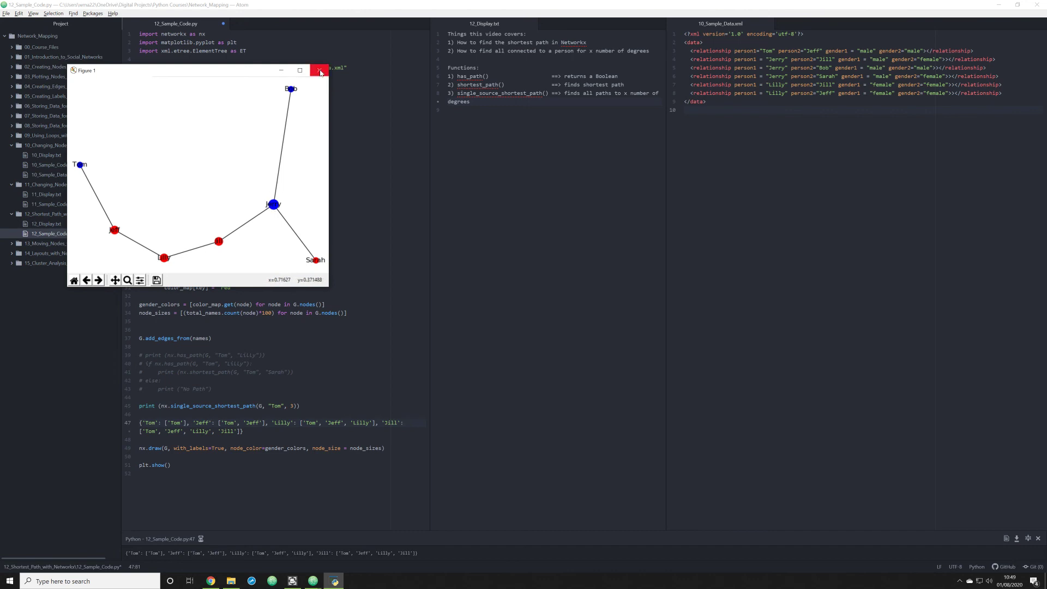
{"action": "left_click", "coordinate": [319, 70]}
{"action": "type", "text": "4"}
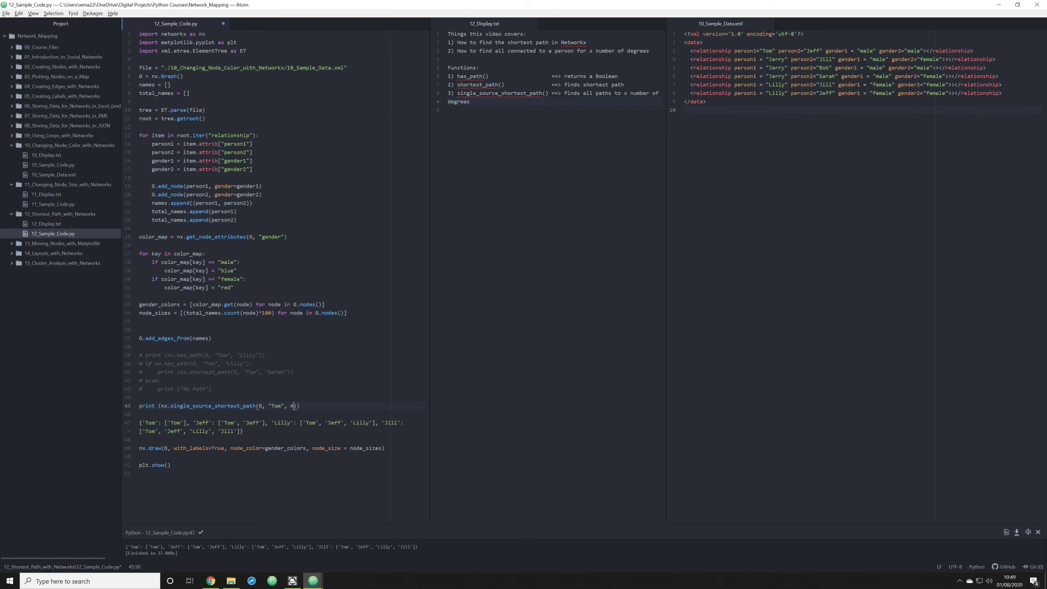
Rerun the script with cutoff 4 to add Jerry's path and redraw the plot
{"action": "key", "text": "f5"}
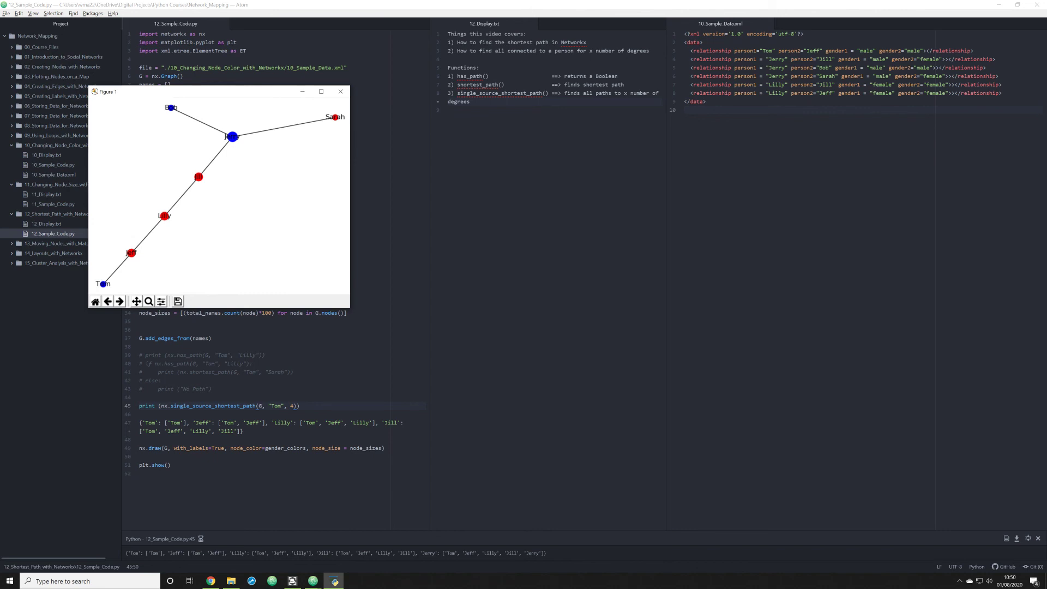
{"action": "mouse_move", "coordinate": [223, 95]}
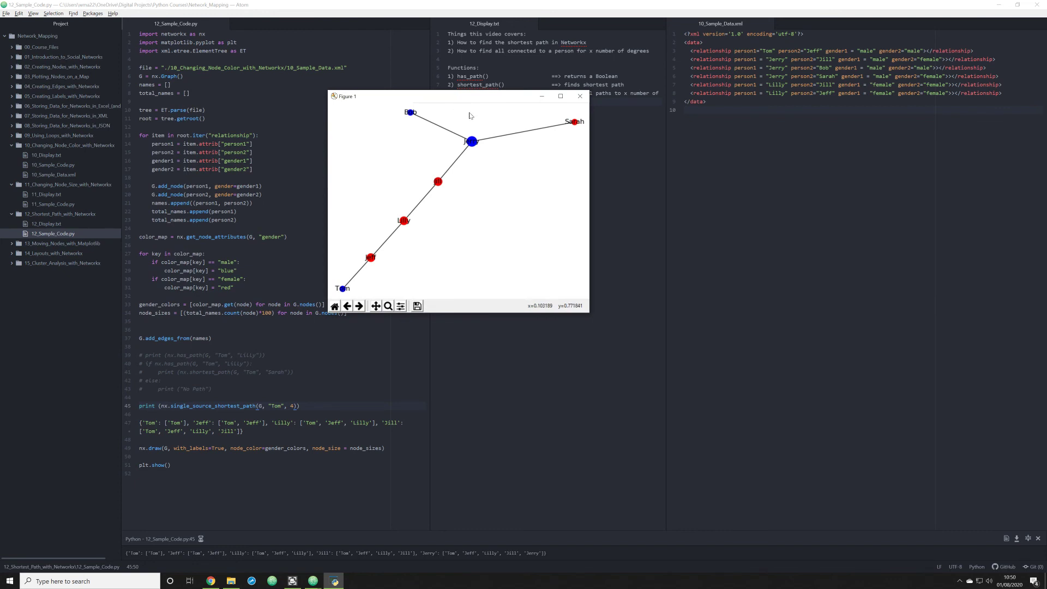
{"action": "mouse_move", "coordinate": [466, 106]}
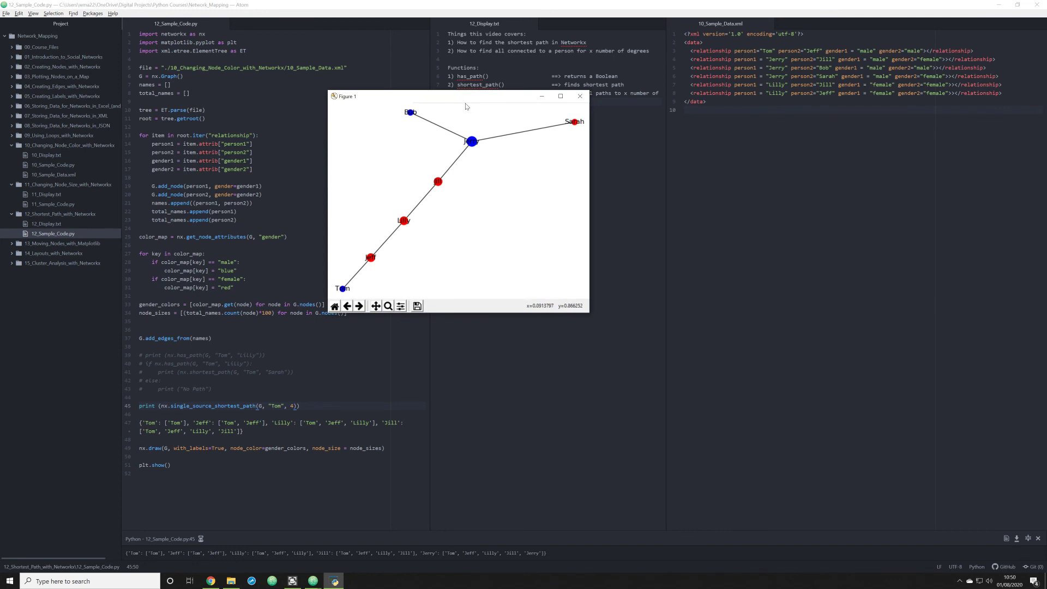
{"action": "mouse_move", "coordinate": [431, 145]}
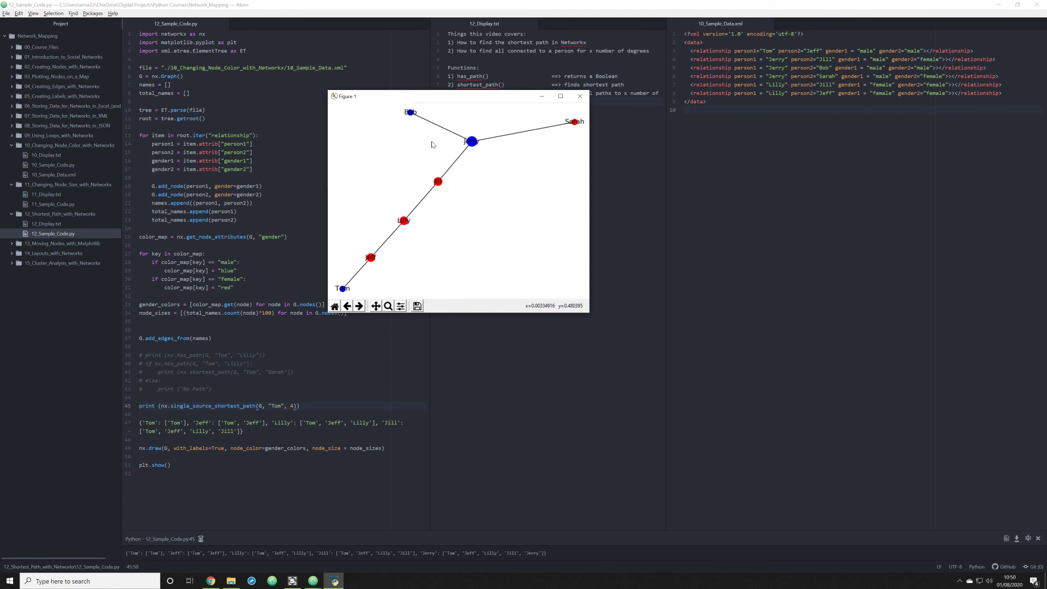
{"action": "mouse_move", "coordinate": [432, 164]}
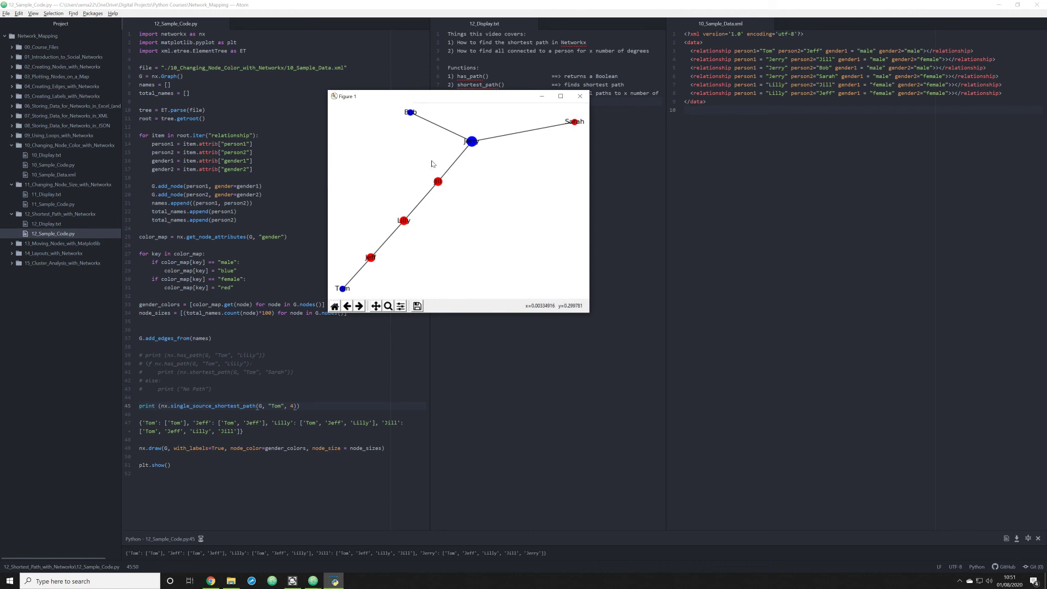
{"action": "mouse_move", "coordinate": [476, 178]}
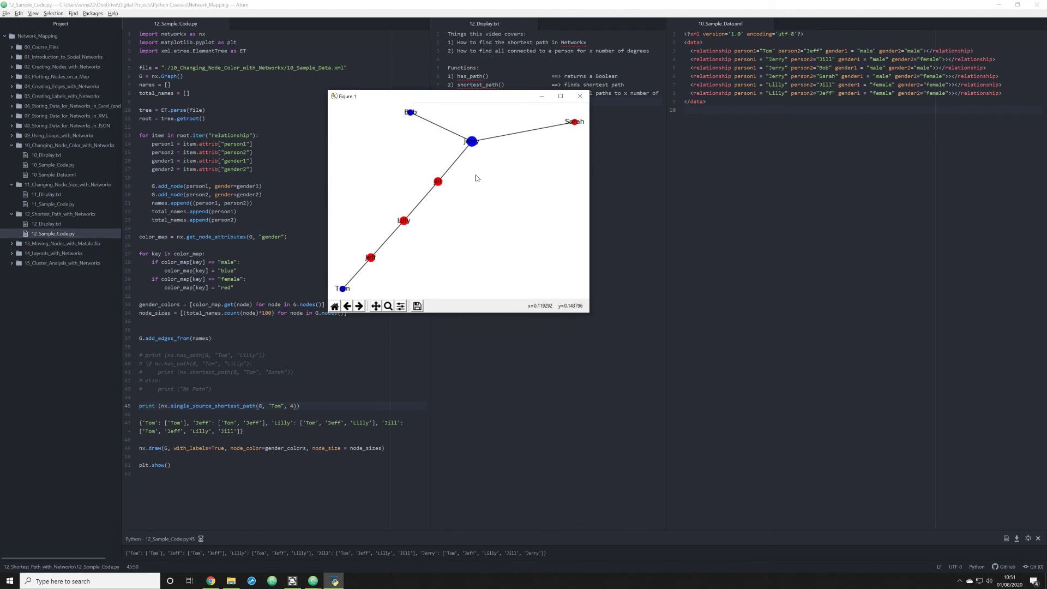
{"action": "mouse_move", "coordinate": [468, 182]}
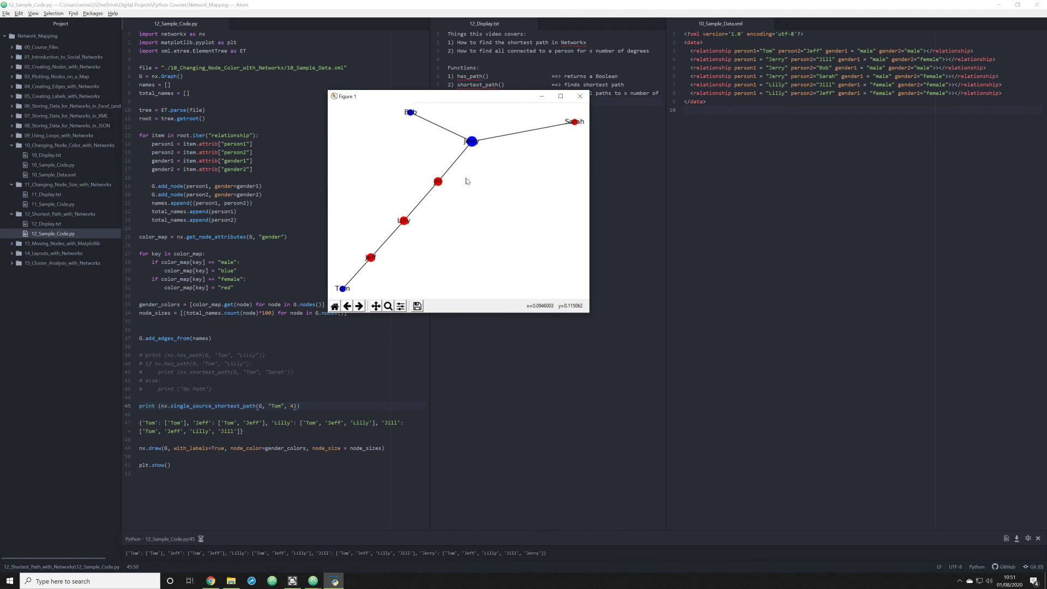